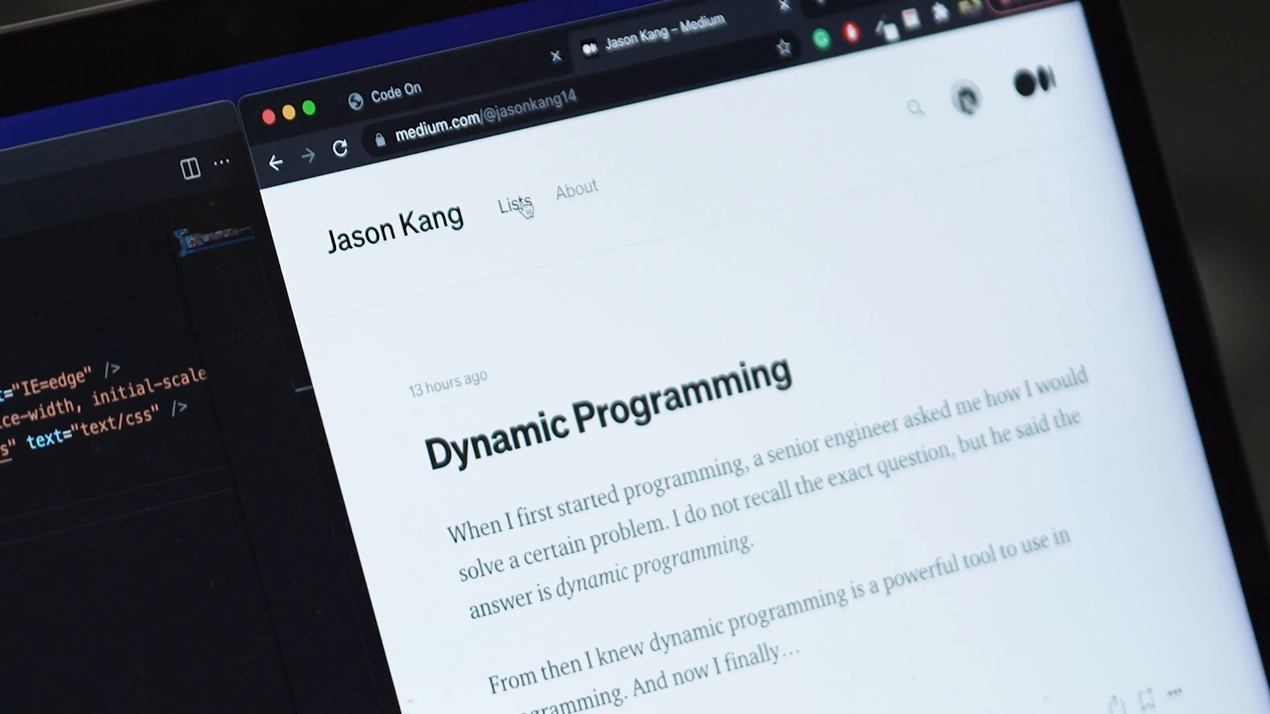
- Review the Medium profile's Lists page and main profile for the header layout
left_click(513, 199)
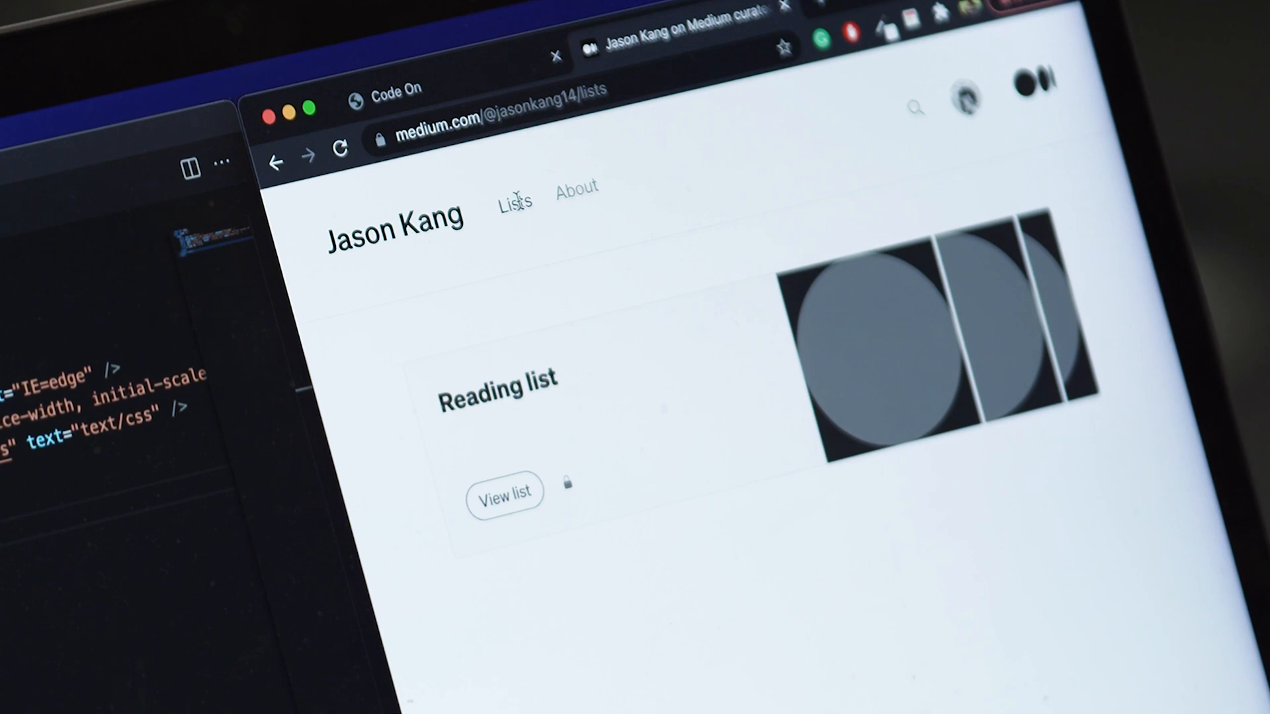
left_click(576, 187)
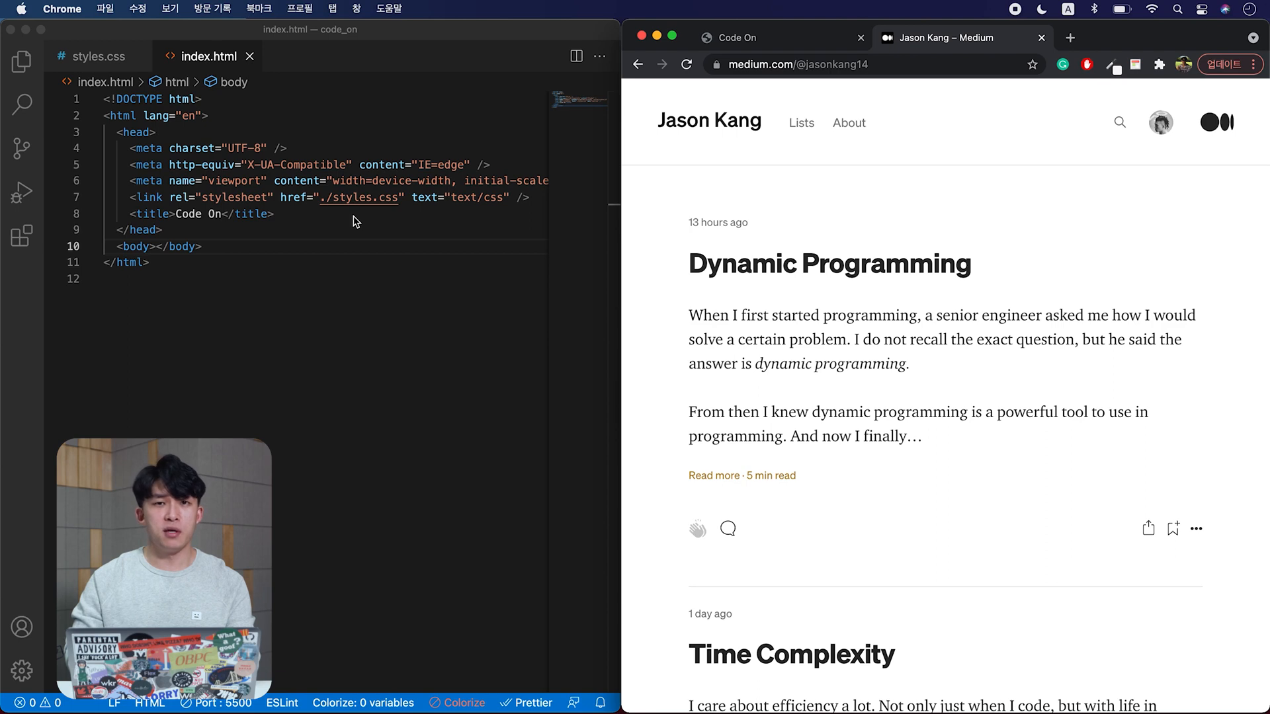
mouse_move(348, 225)
type("<header>")
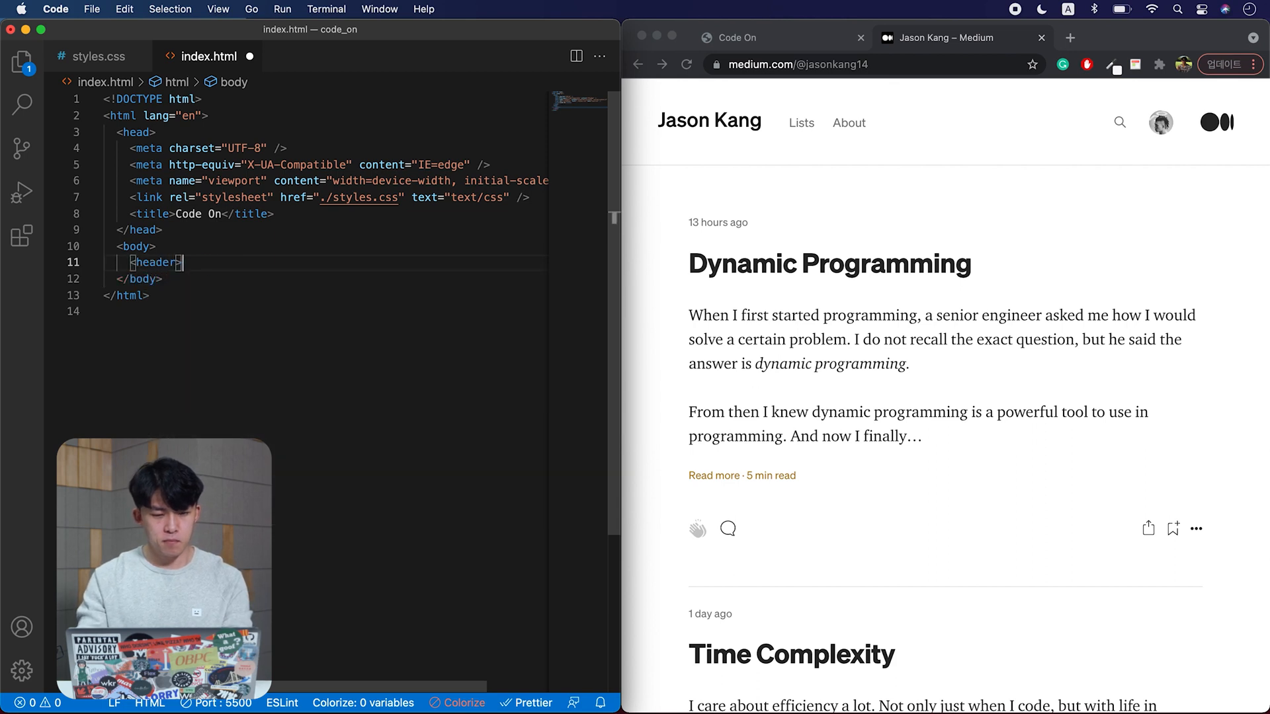
- Write a <header> in the body with Jason Kang, Lists and About links, then save
type("<a>Jason </a>")
type("<a></a>")
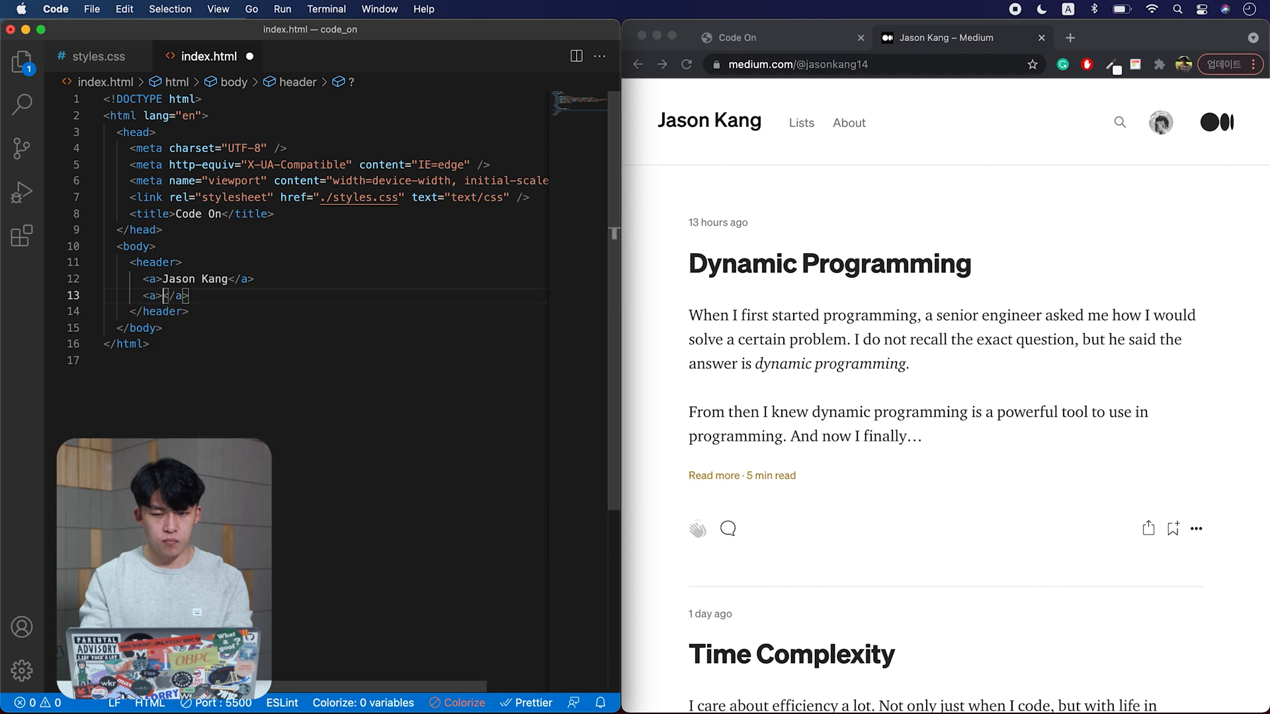
type("Lists</a>")
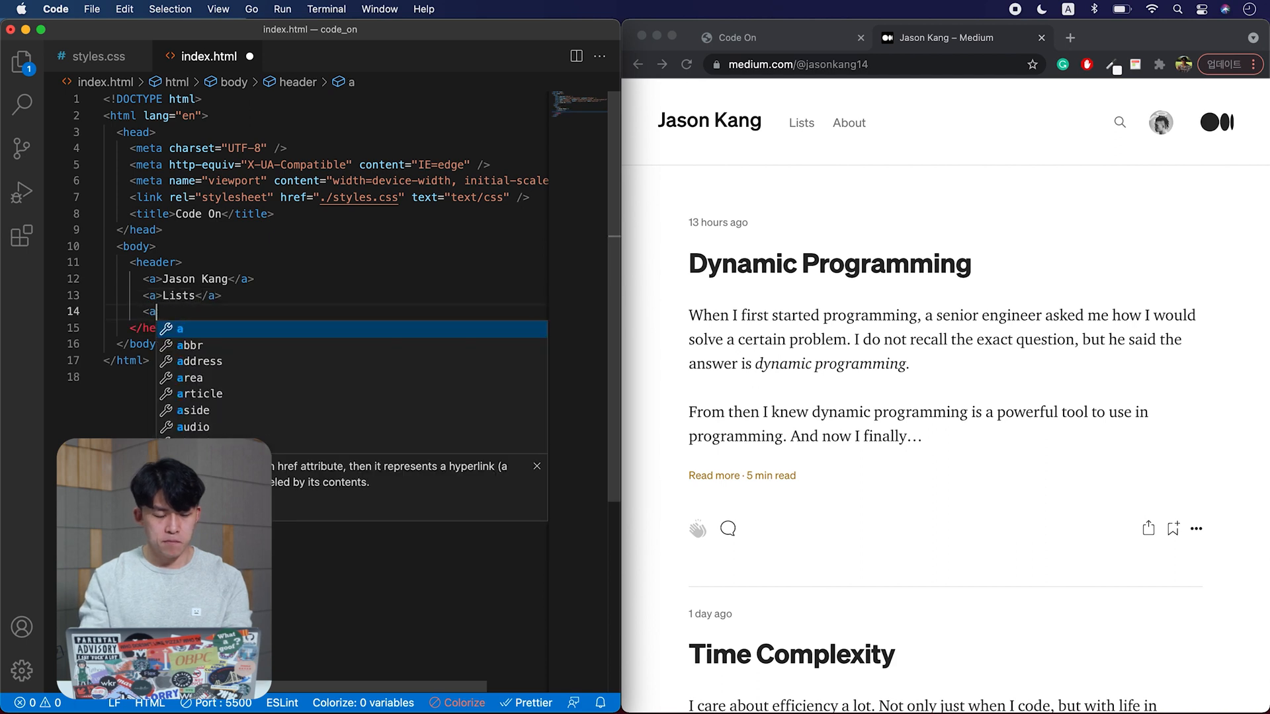
type("About</a>")
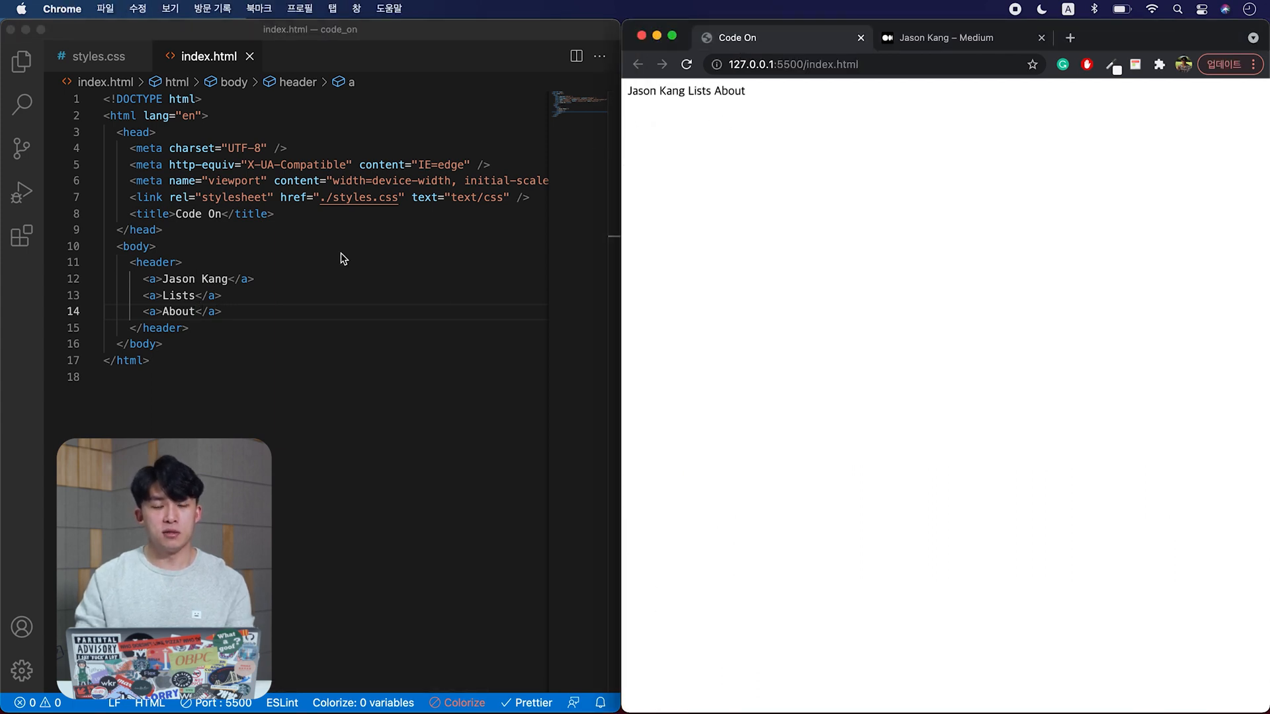
- Give the Jason Kang link the class header__left_link
type("class=\"header__left")
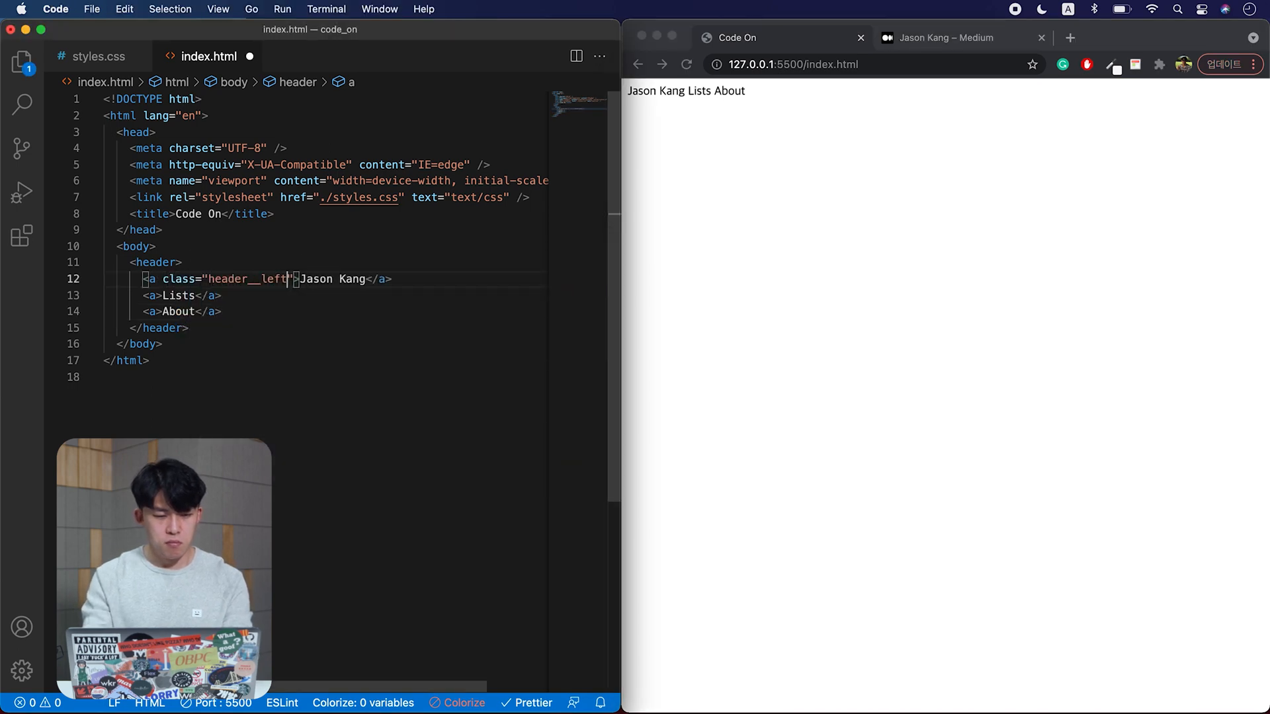
type("_link")
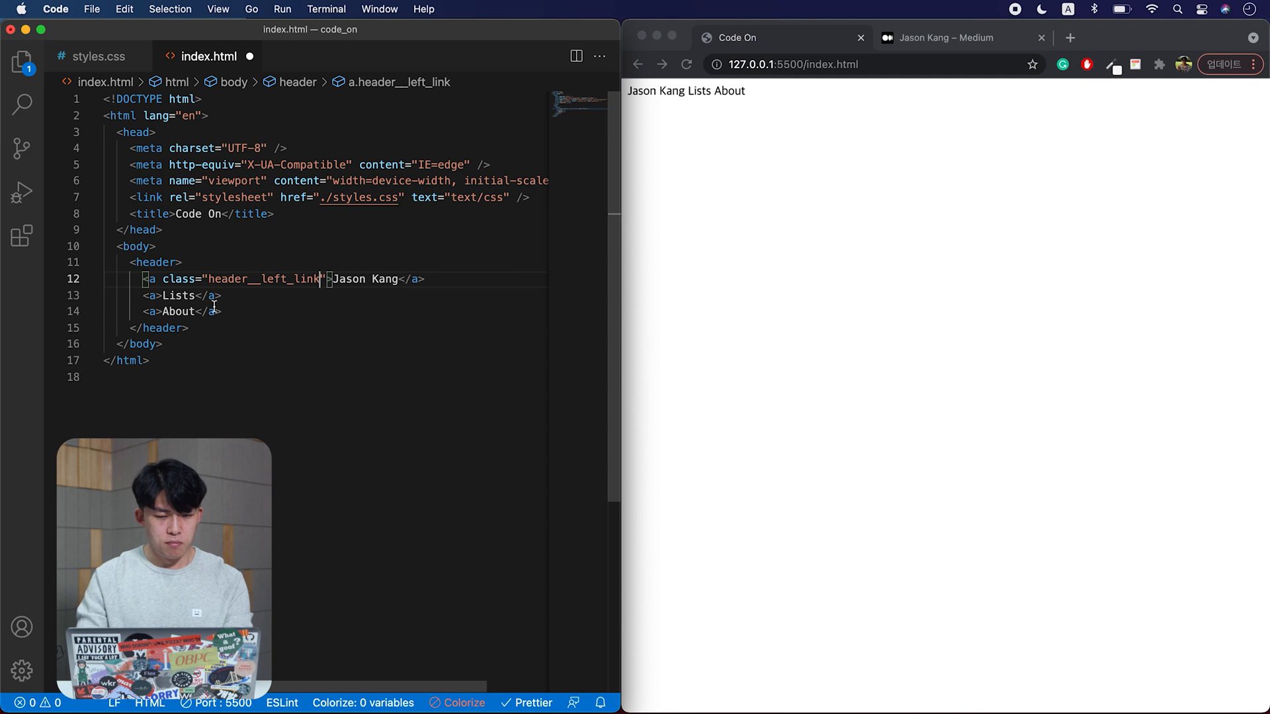
- Give the Lists and About links the class header__left_link_small
left_click(161, 295)
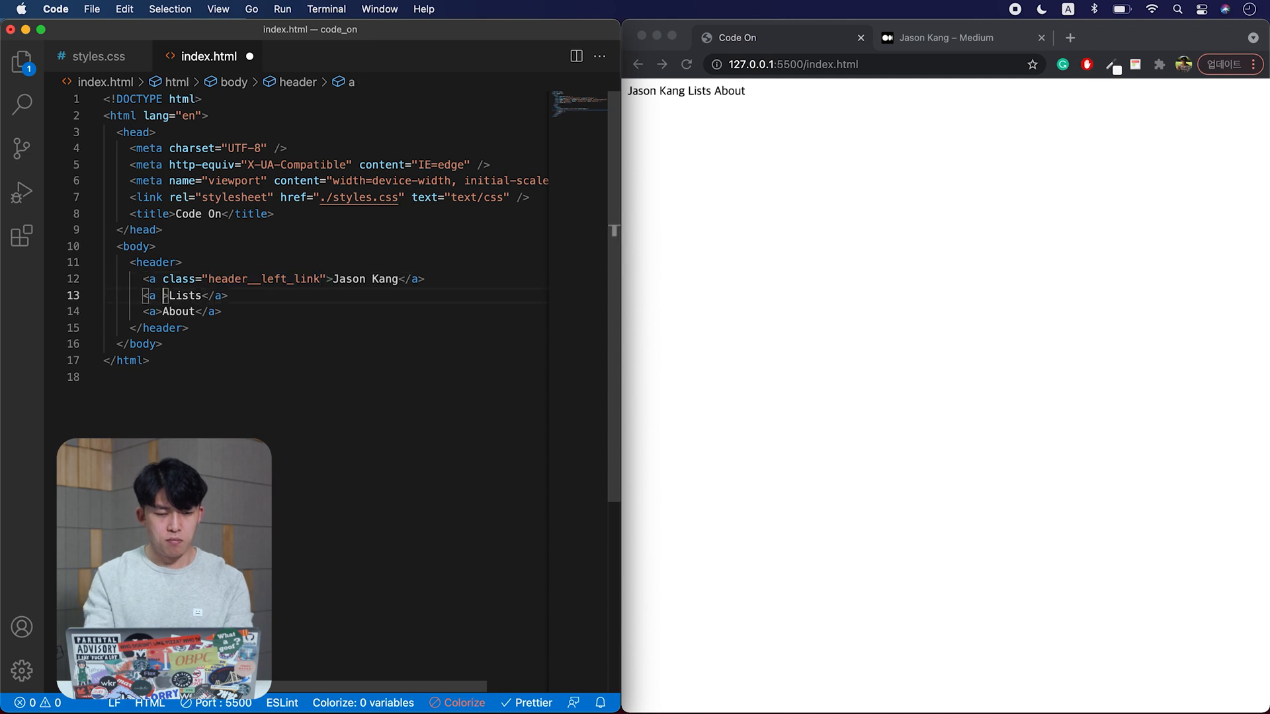
type("class=\"header__left_link_small\"")
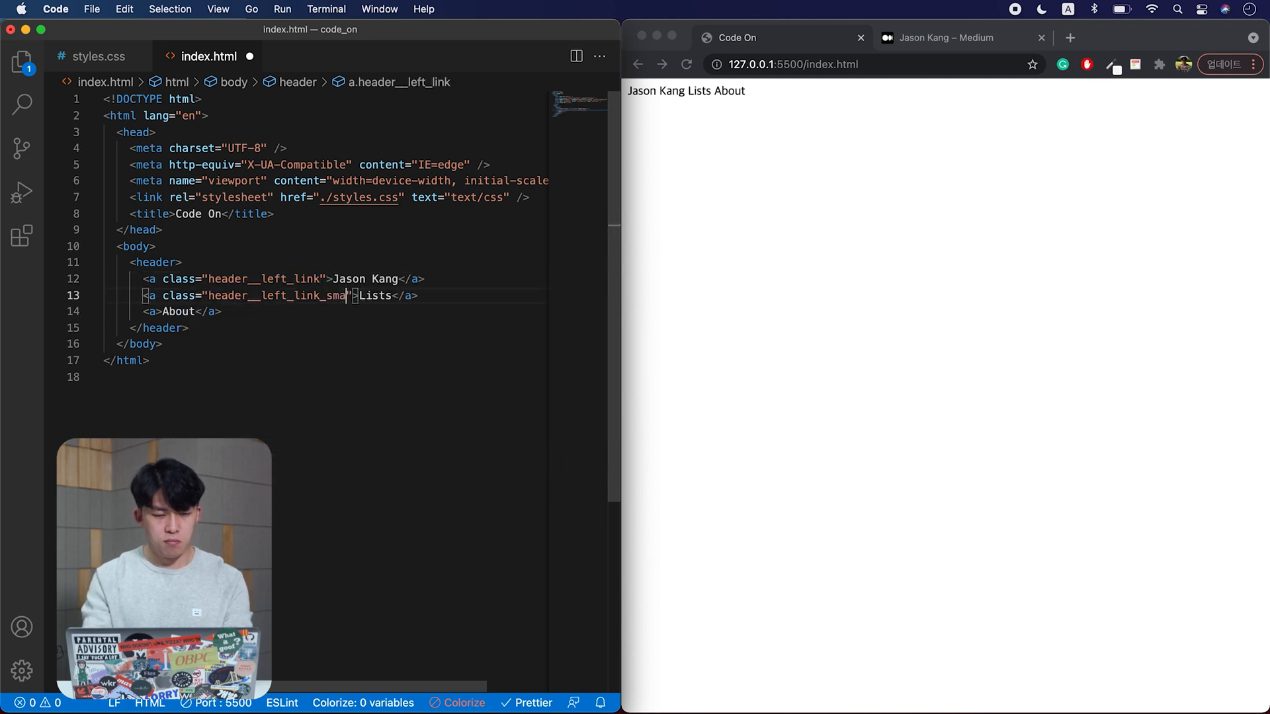
type("ca")
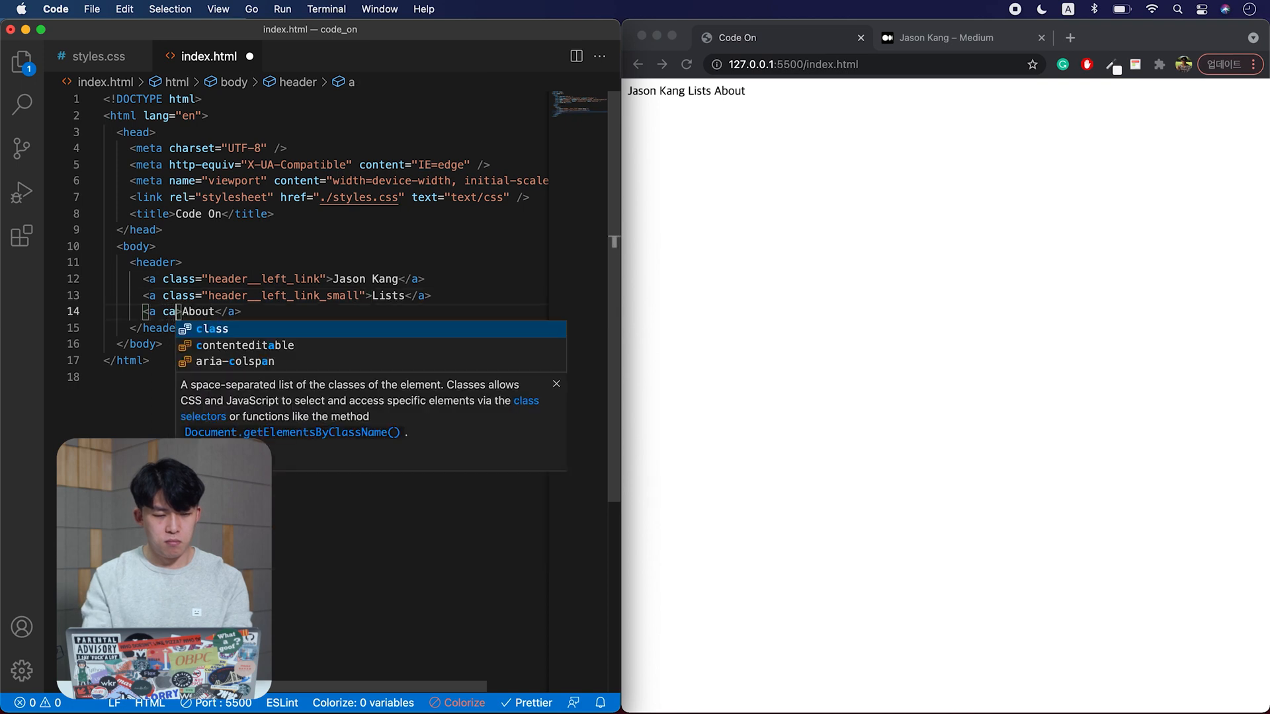
type("lass=\"header__left_link\">")
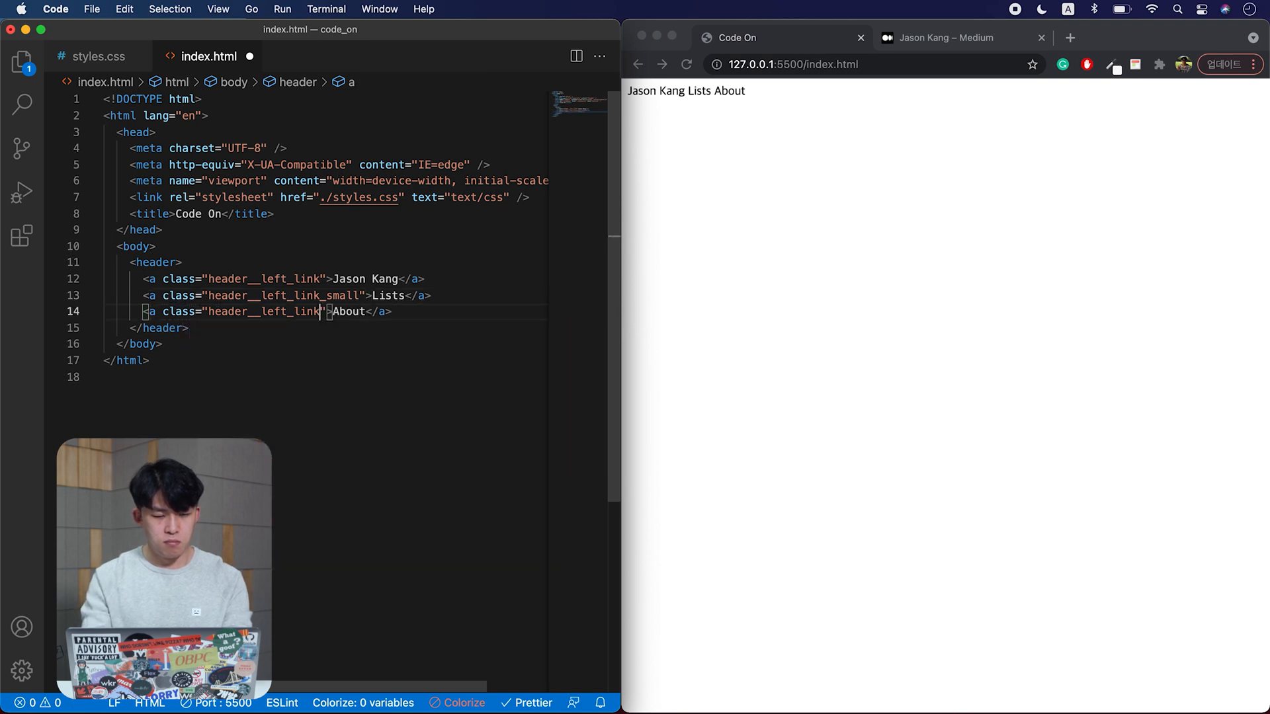
type("__small")
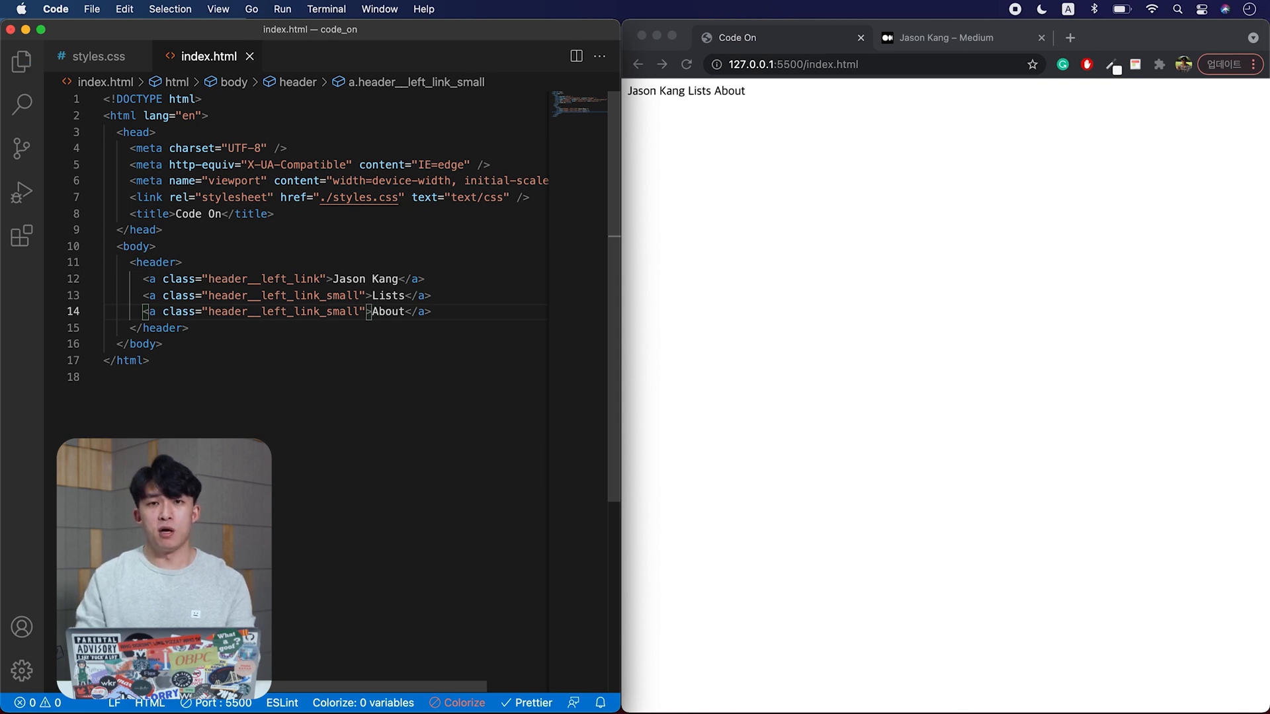
mouse_move(557, 313)
type(".header__left_link")
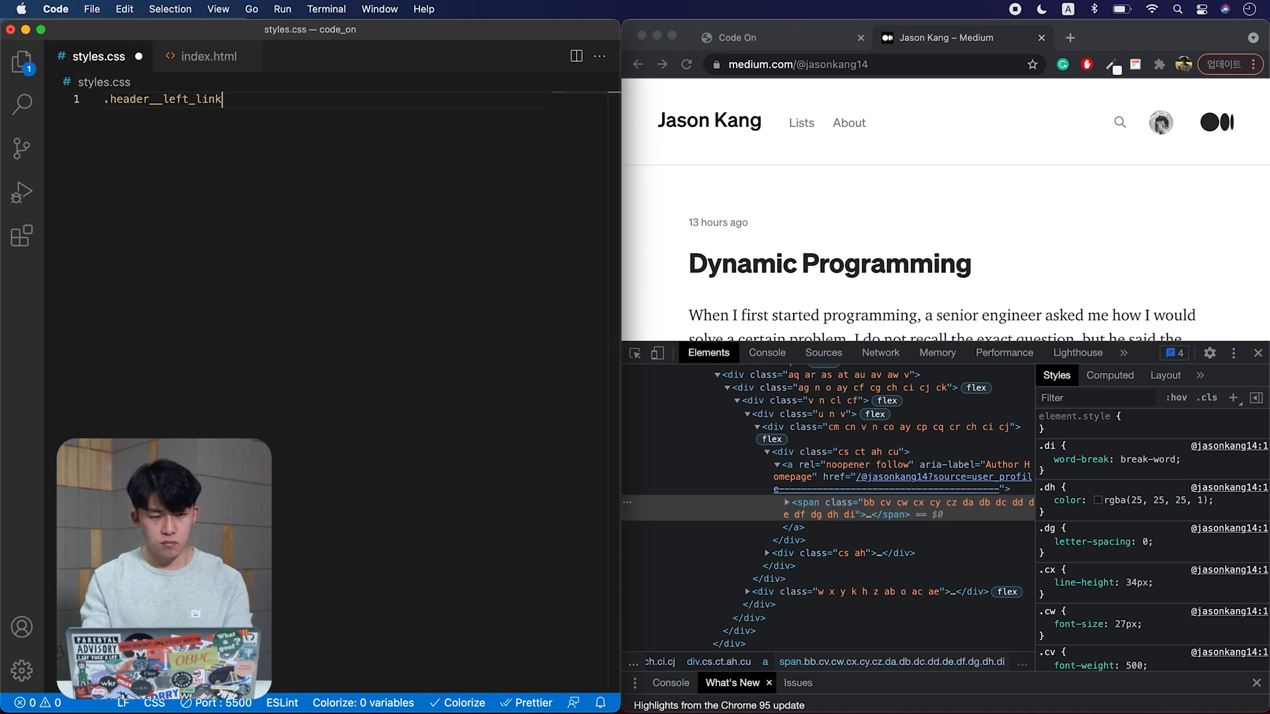
- Add a .header__left_link rule with color rgba(25, 25, 25, 1) in styles.css
type("{")
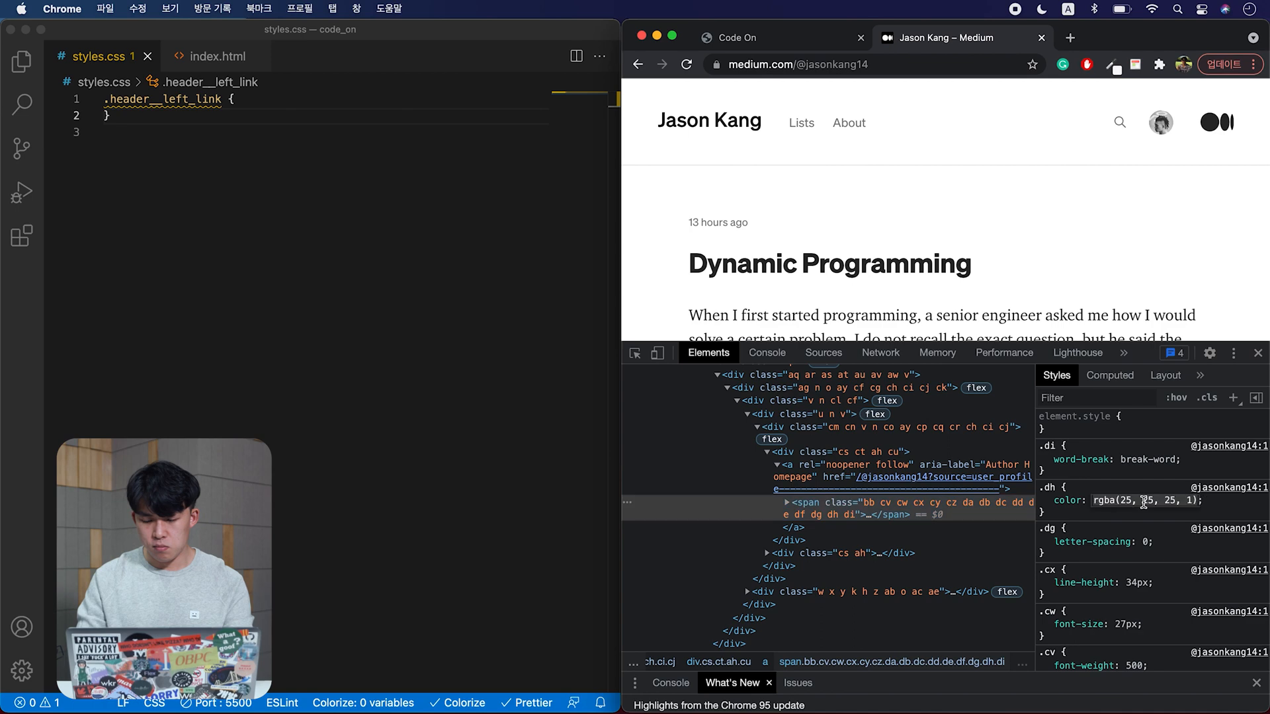
left_click(320, 106)
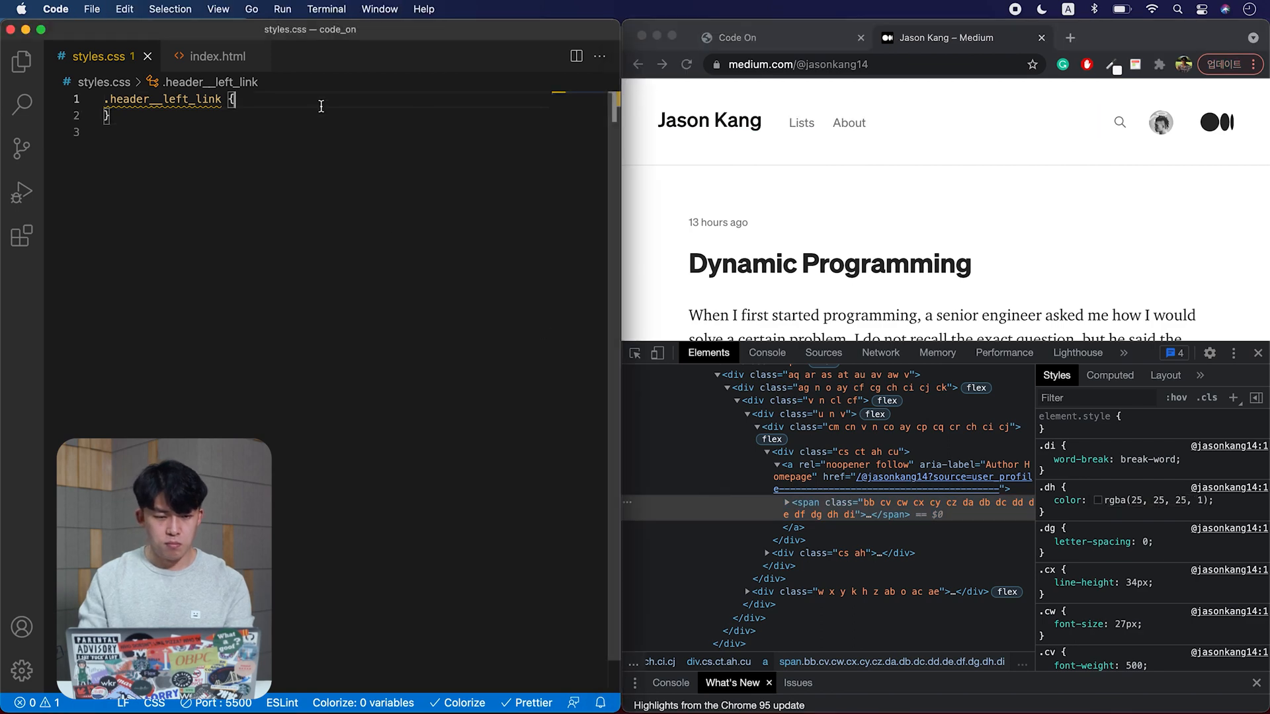
type("color: rgba(25, 25, 25, 1);")
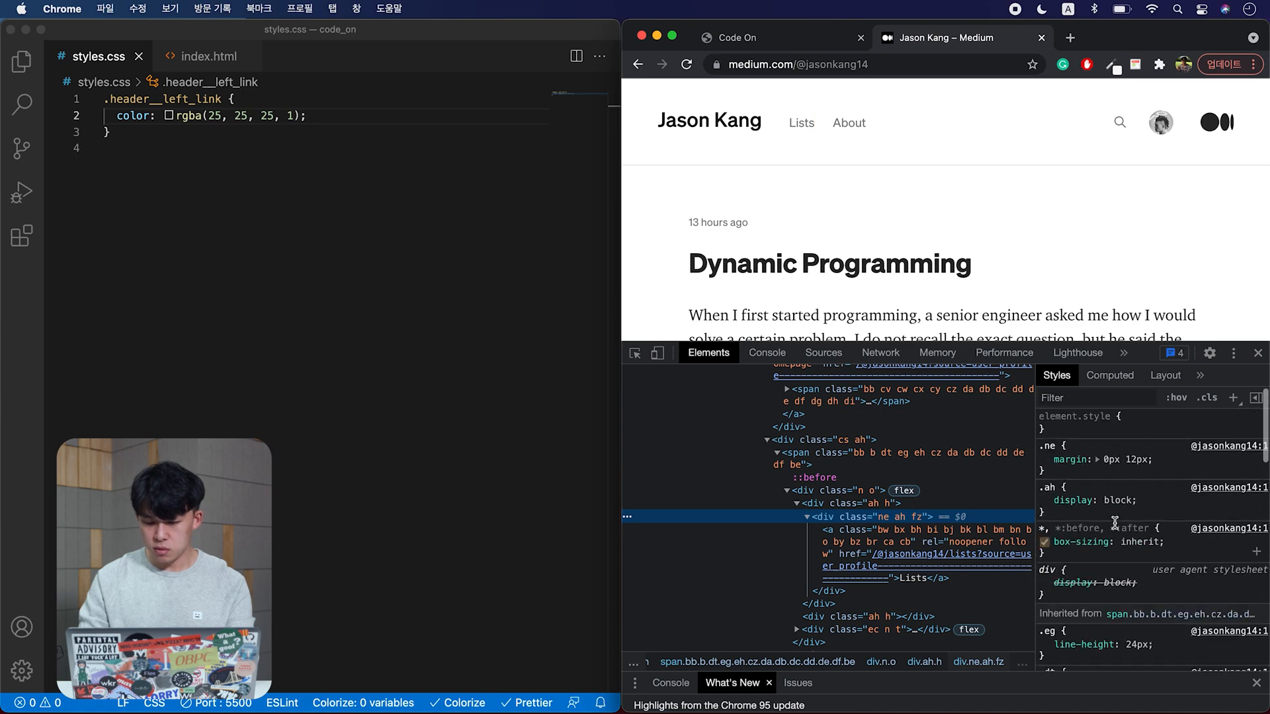
- Add a .header__left_link_small rule with color rgba(117, 117, 117, 1)
scroll("down", 3)
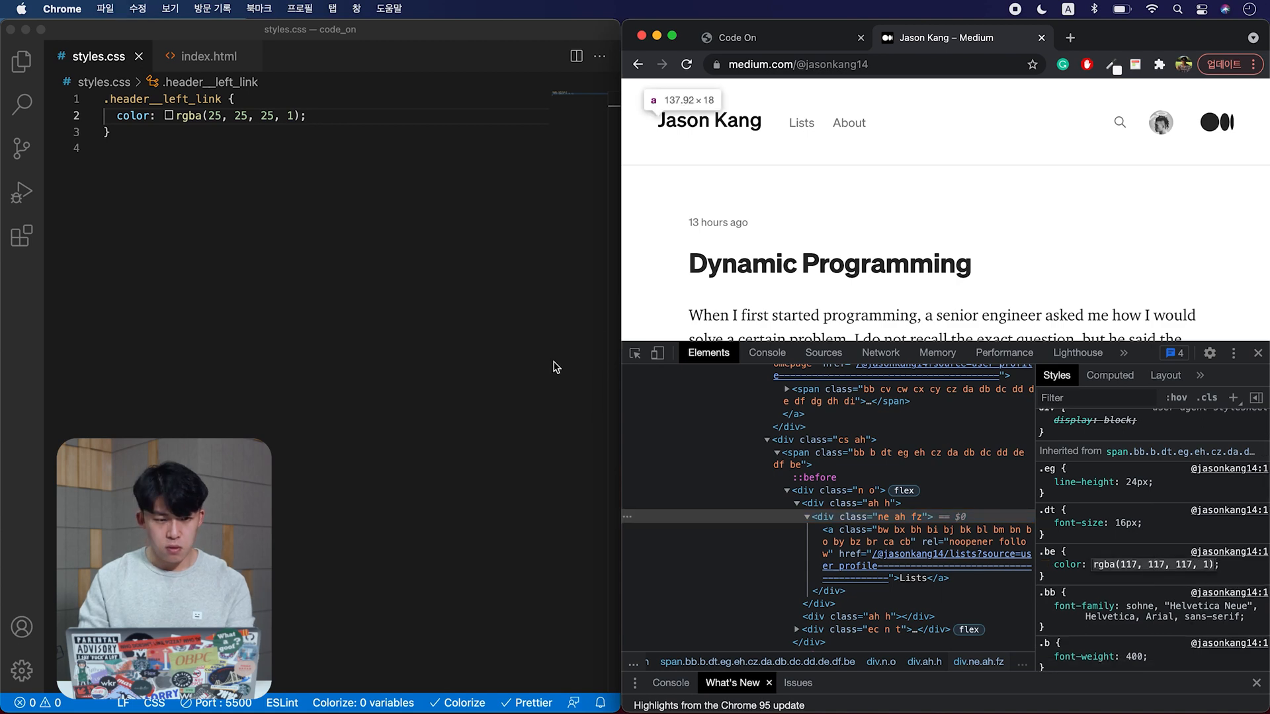
type(".header__left_link_small {")
type("cl")
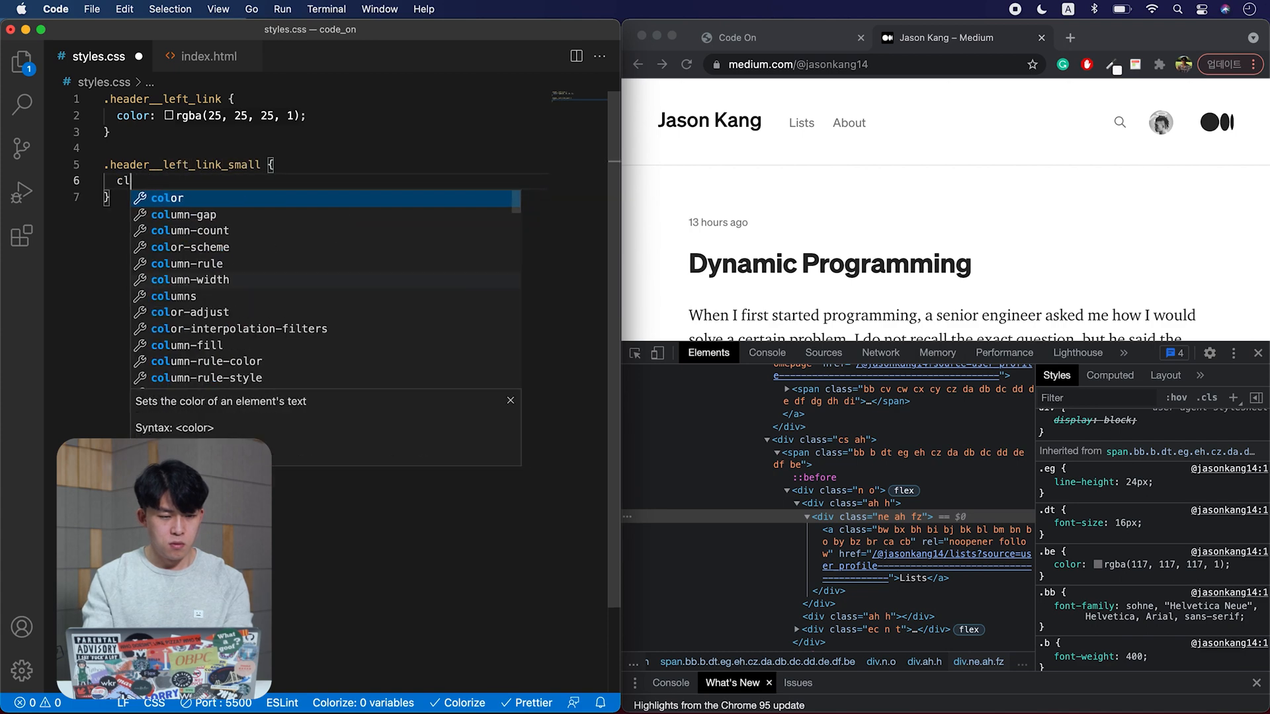
type("olor: v")
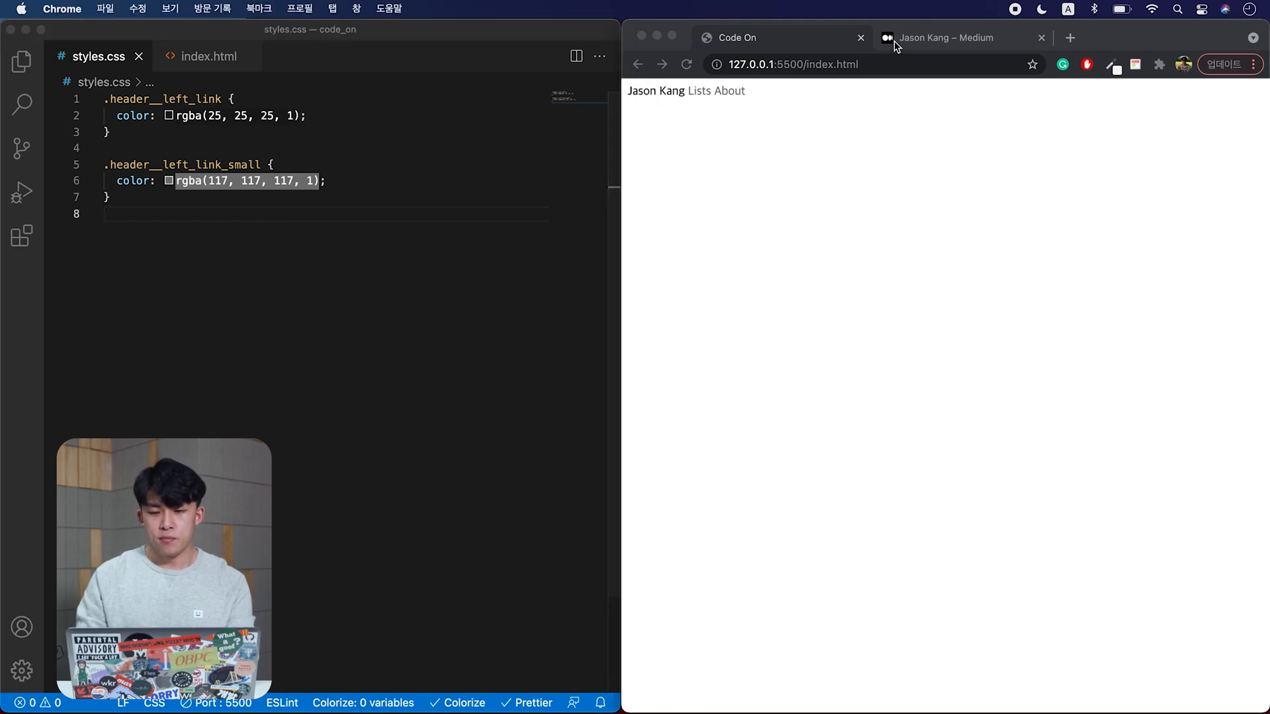
- Add a header rule with min-height: 115px, matching the Medium header
left_click(955, 37)
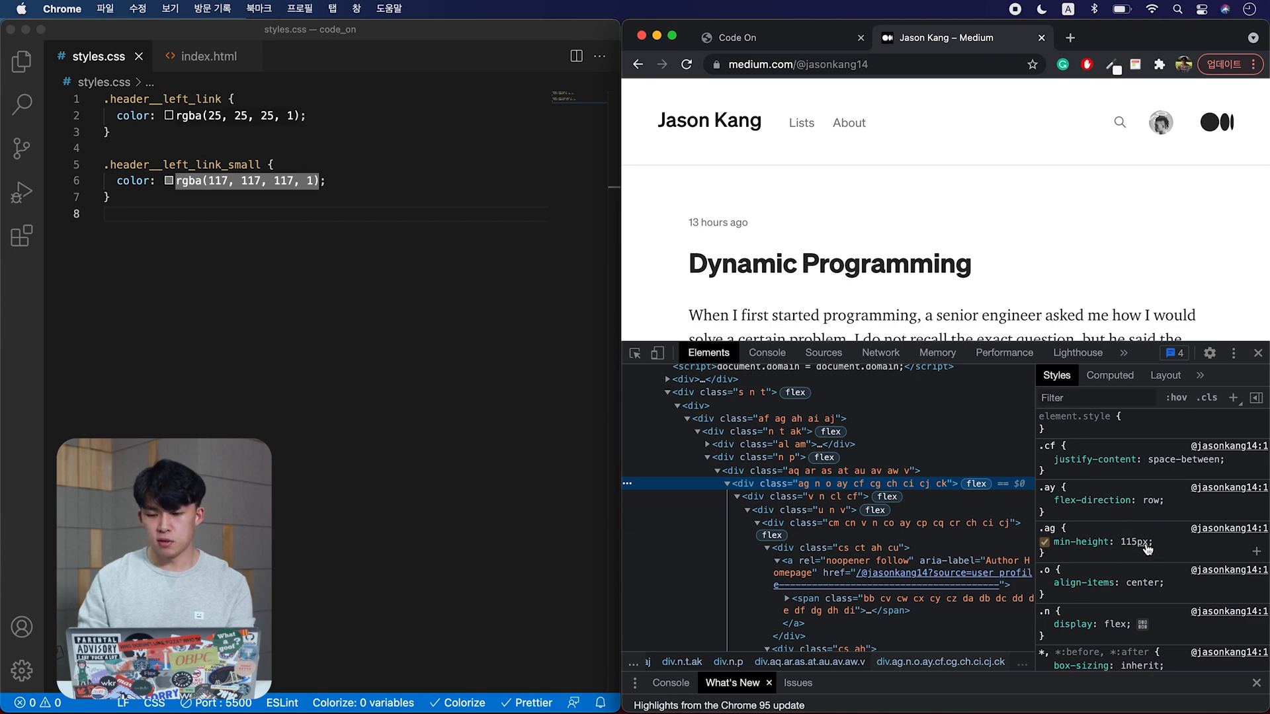
type("header {")
type("min-height: ")
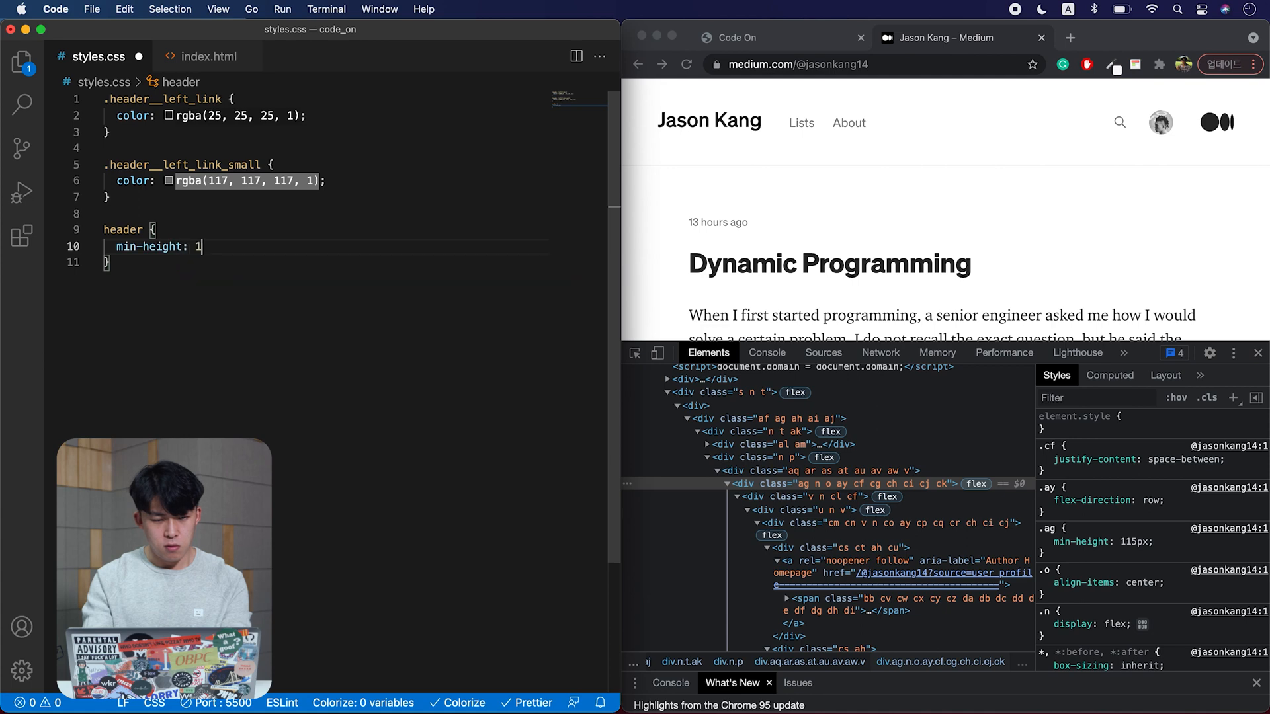
type("15px;")
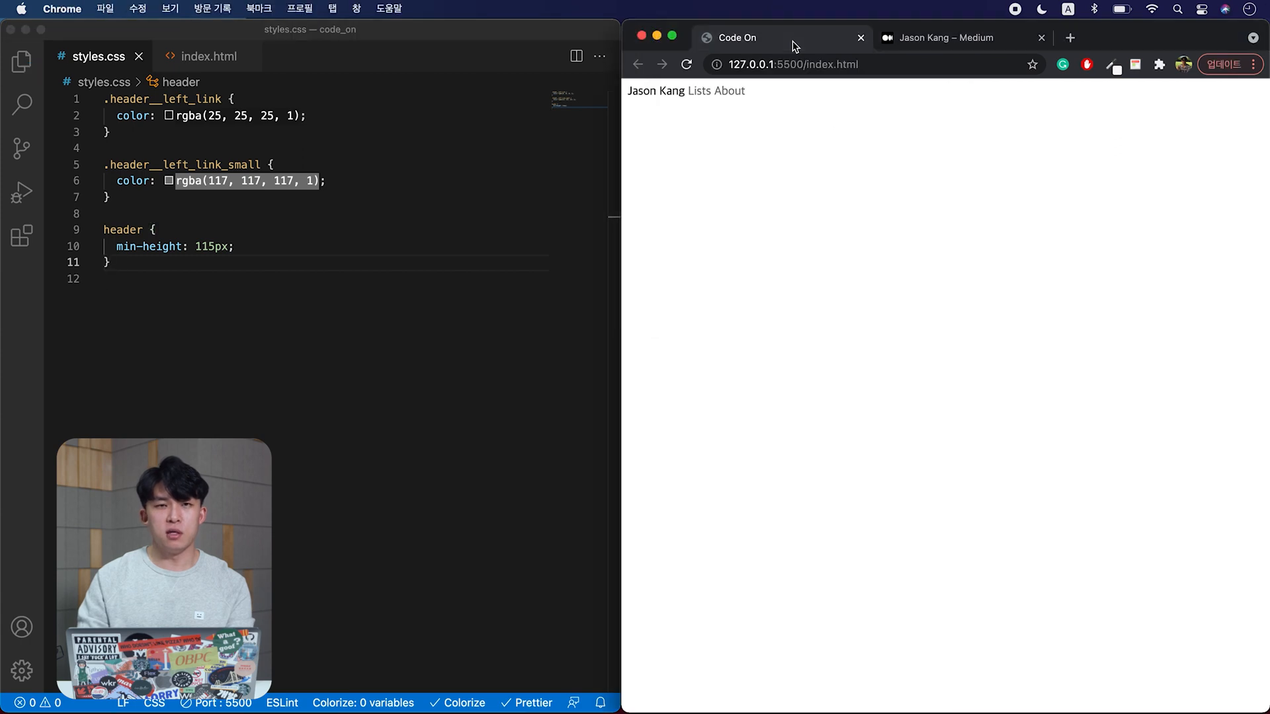
- Temporarily give the header an olivedrab background to visualise its box
left_click(310, 235)
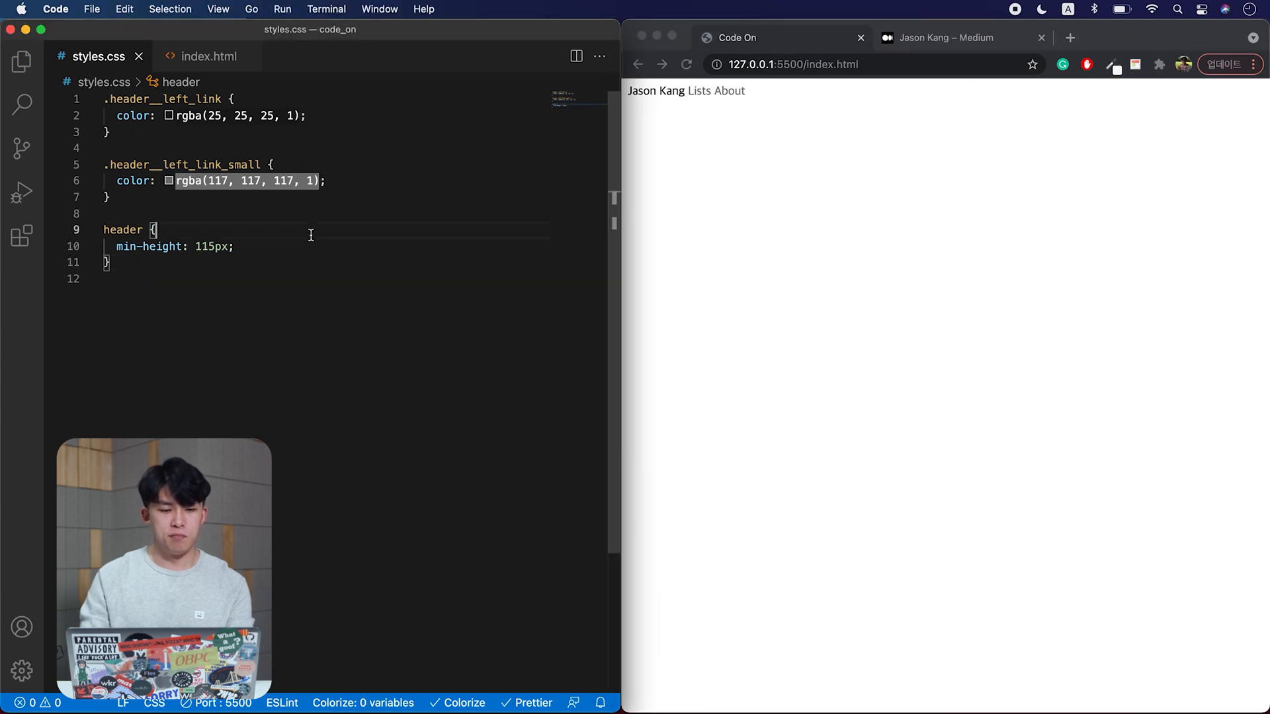
type("background-color: o;")
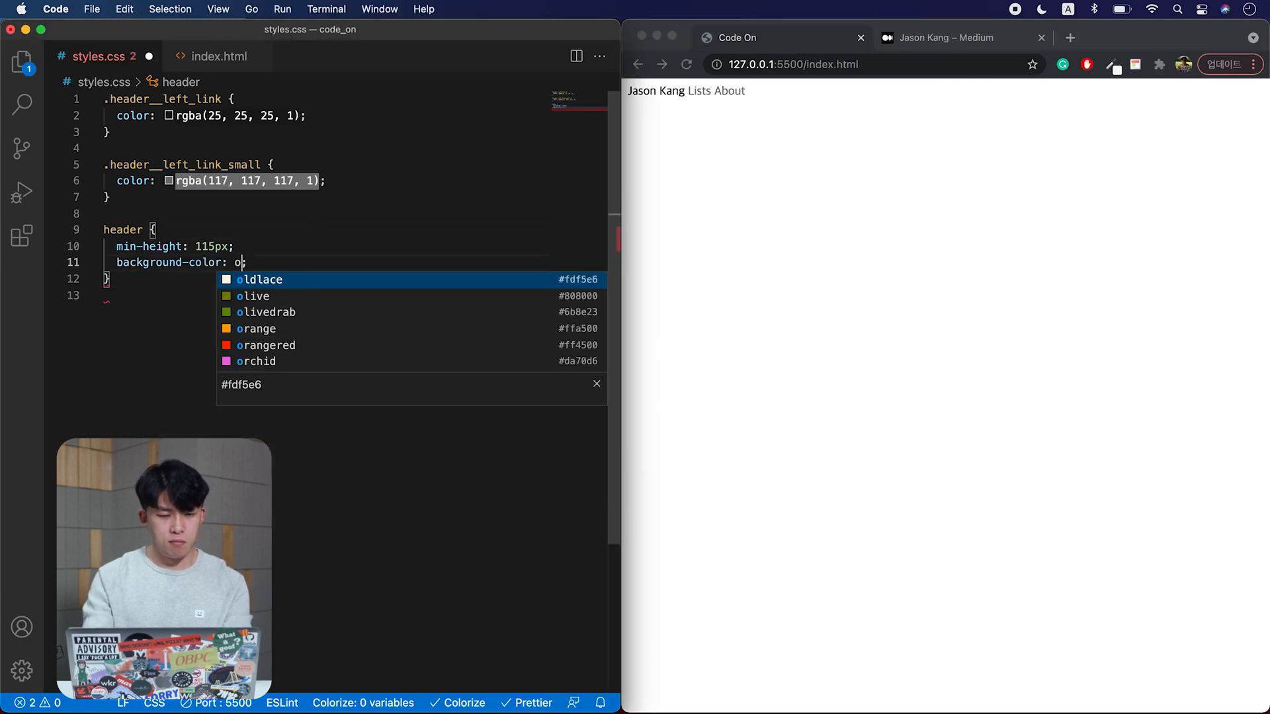
type("livedrab")
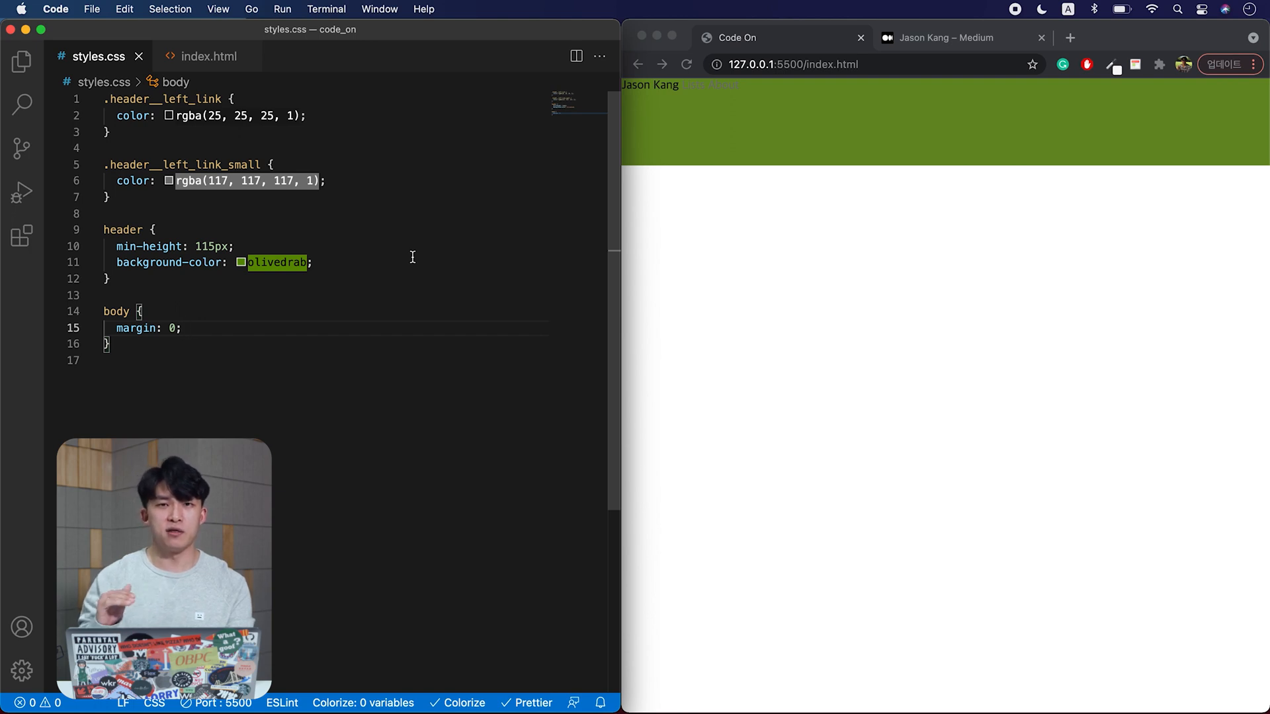
- Set the header to display flex, row direction, align-items center, and zero the body margin
type("display: flex;")
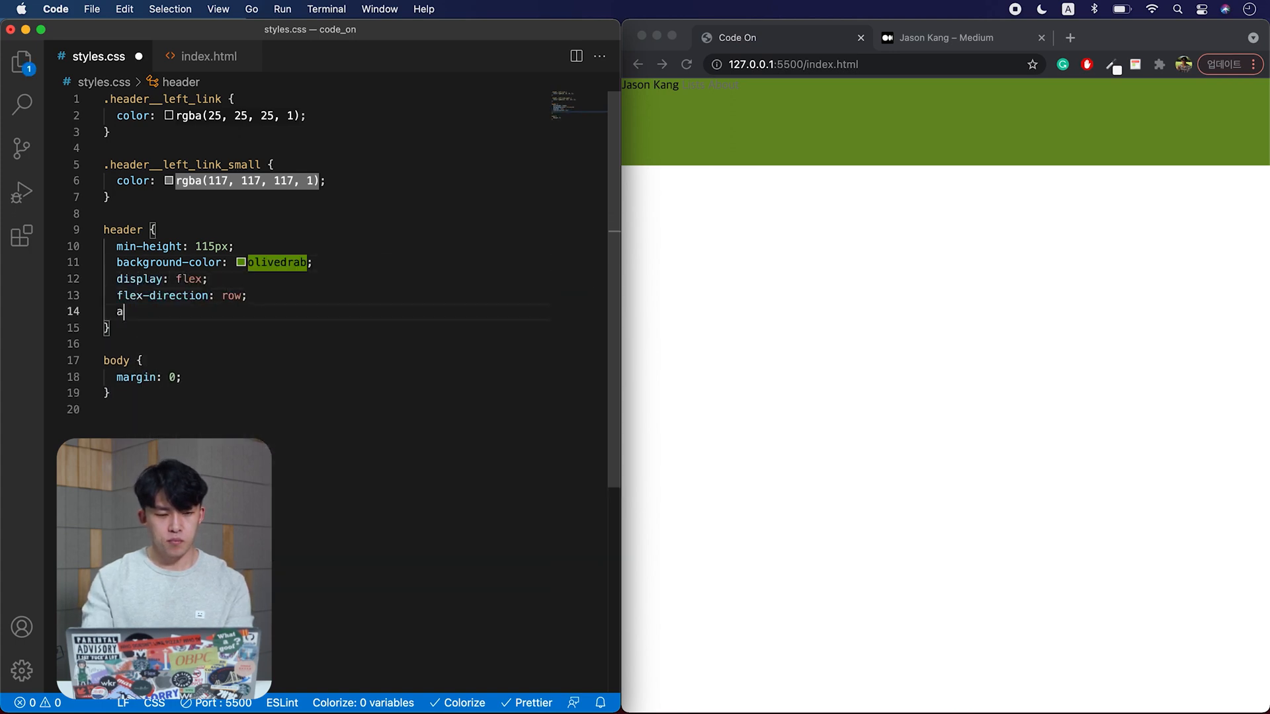
type("lign-items: center;")
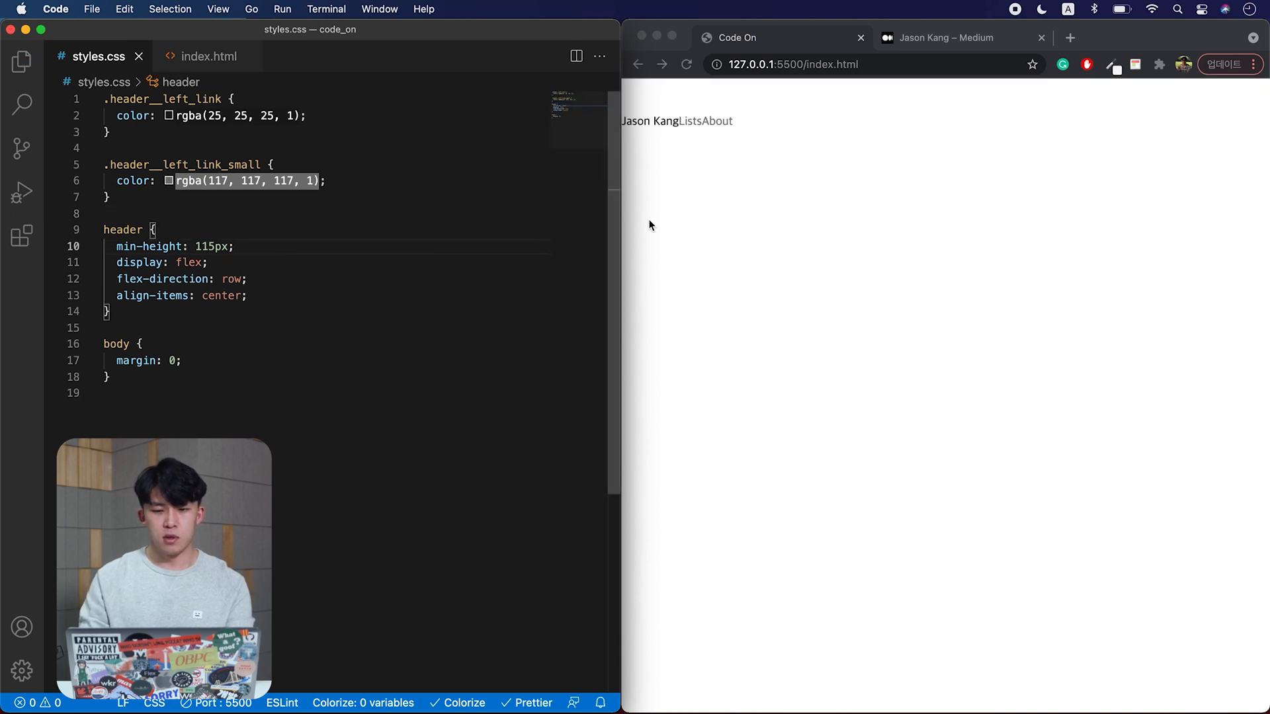
mouse_move(684, 136)
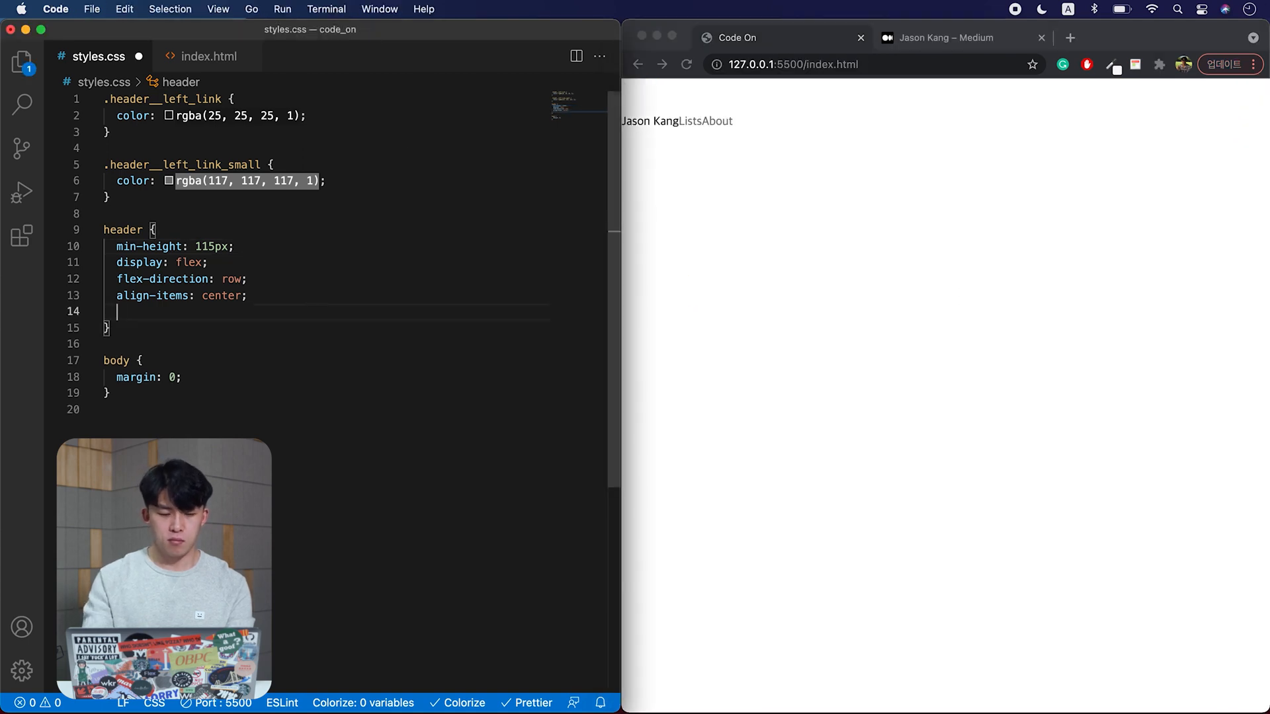
- Add padding: 0 48px to the header rule
type("padd")
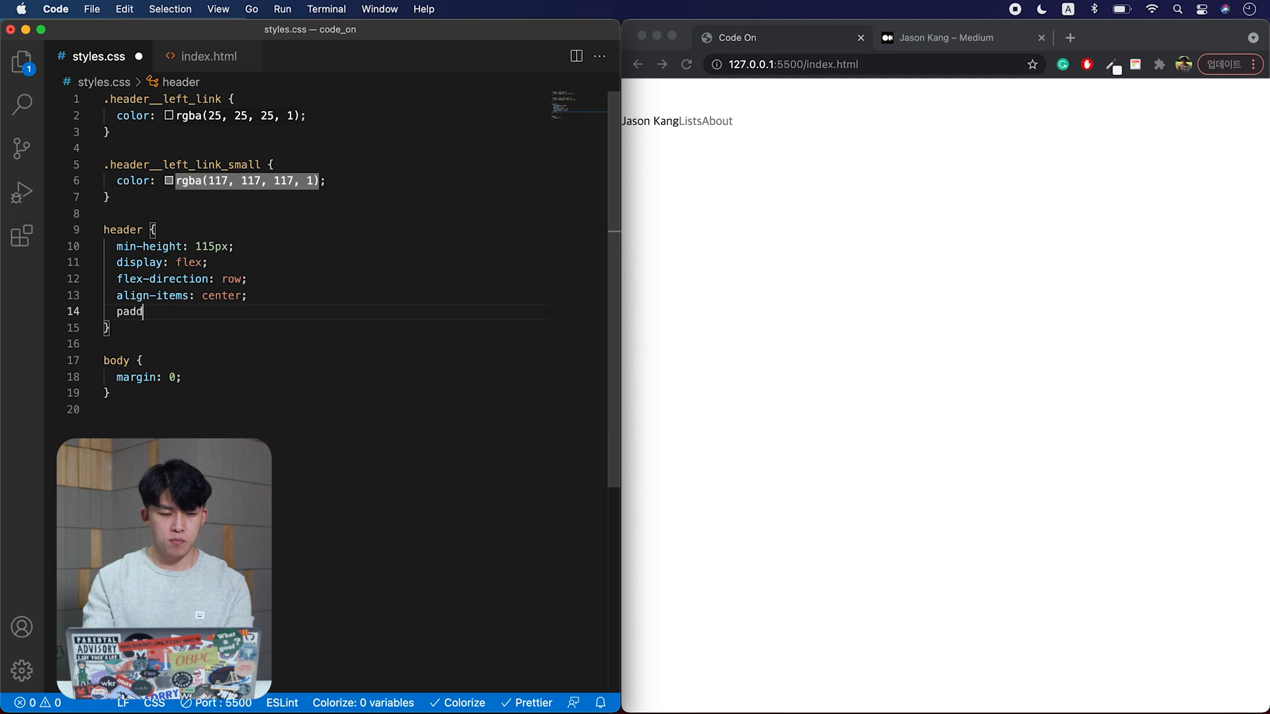
type("ing: 0 48px;")
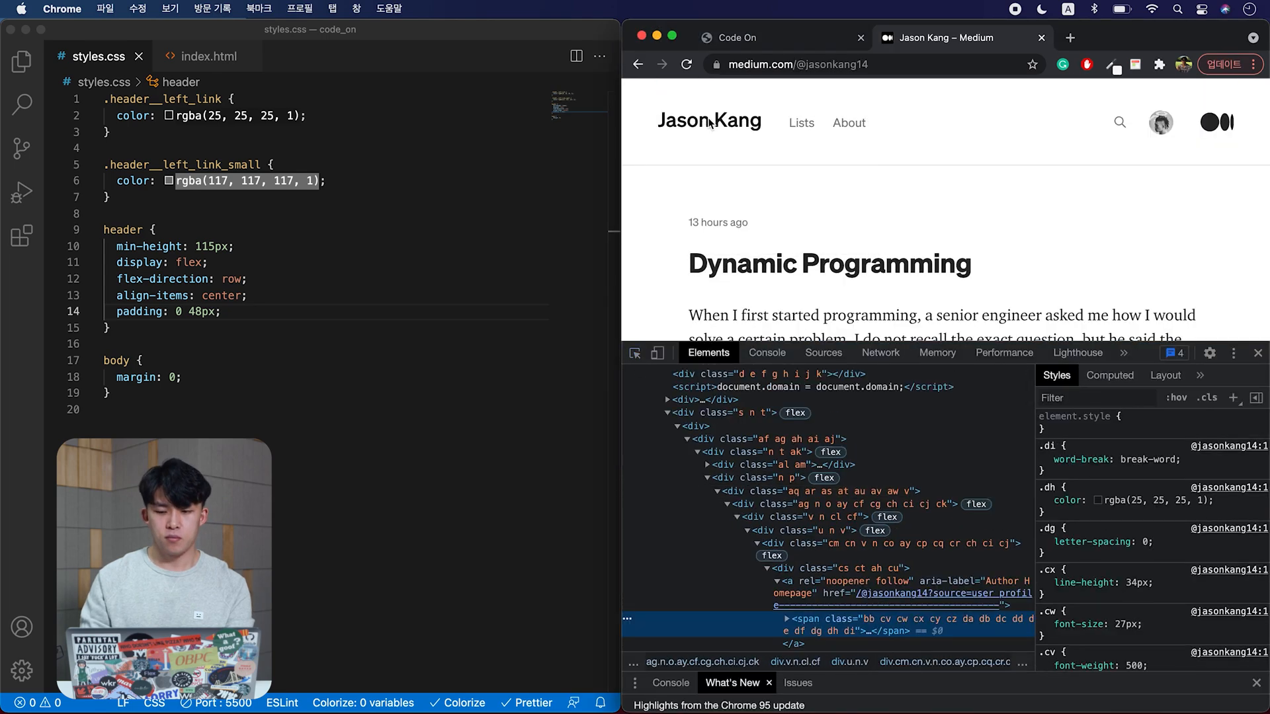
scroll("down", 3)
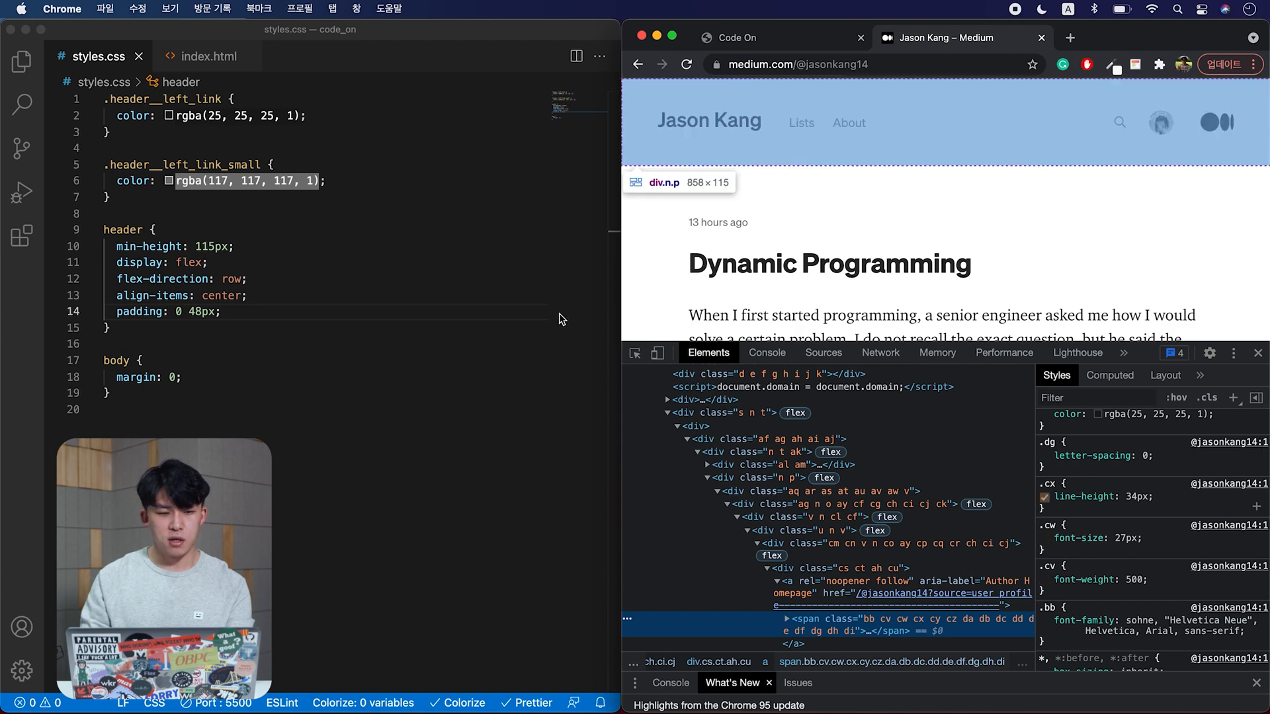
- Set .header__left_link to font-size 27px, font-weight 500, line-height 34px
type("font-s")
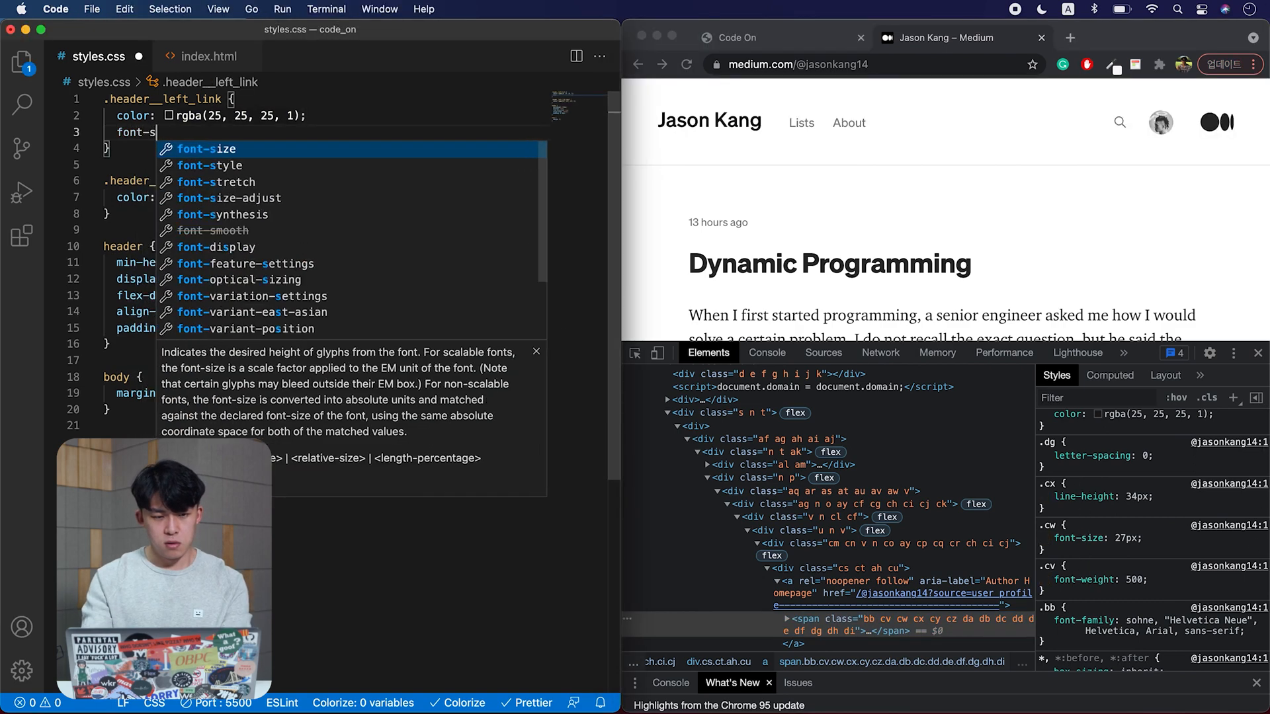
type("ize: 27px;")
type("line-height: 34px;")
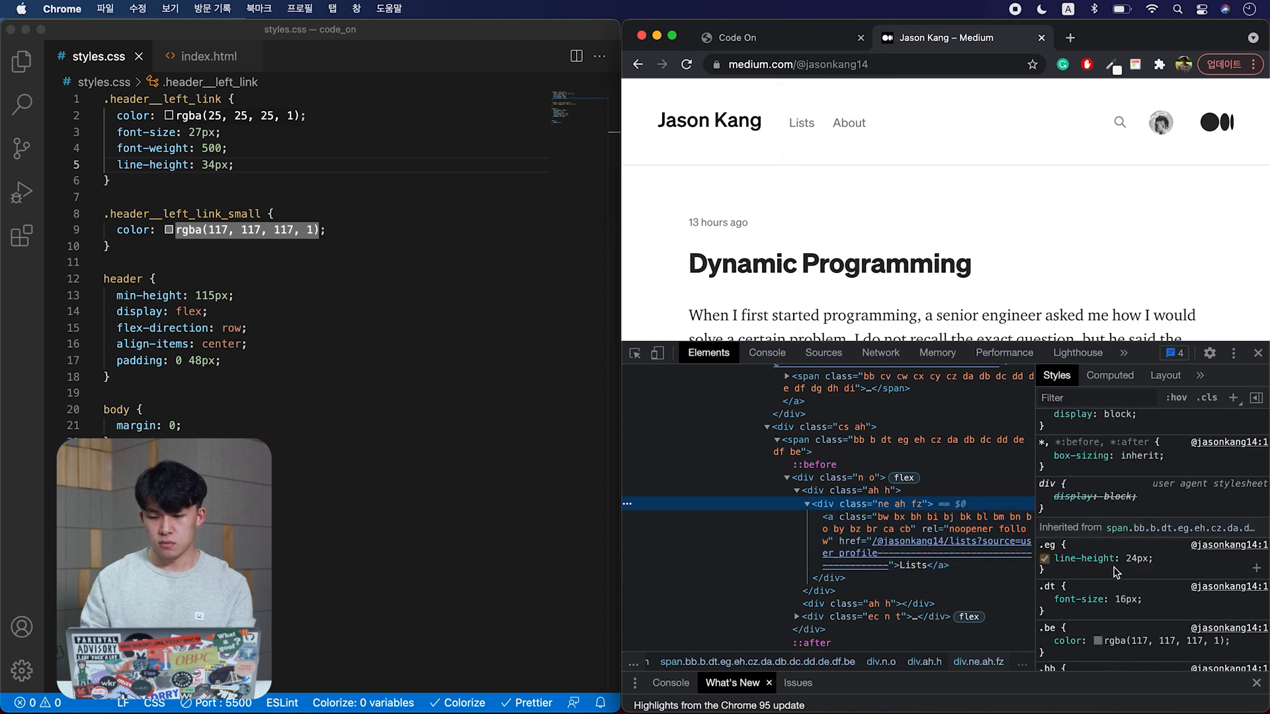
scroll("down", 3)
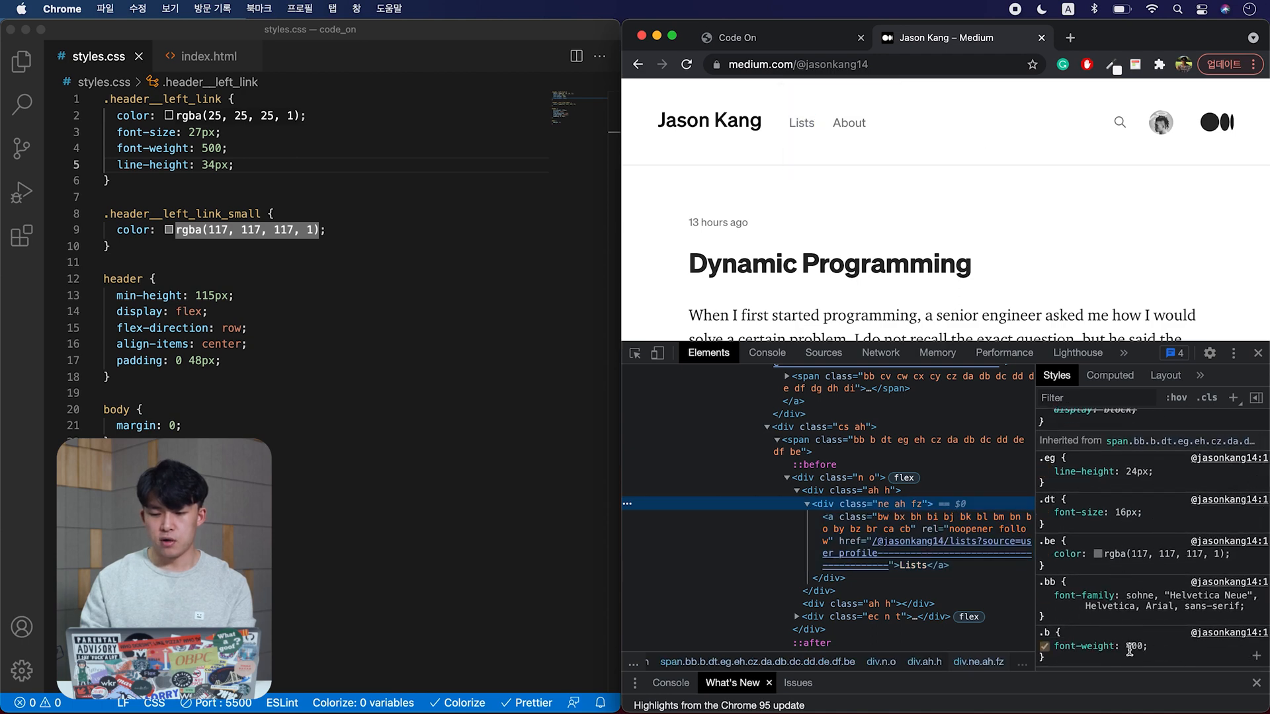
left_click(364, 235)
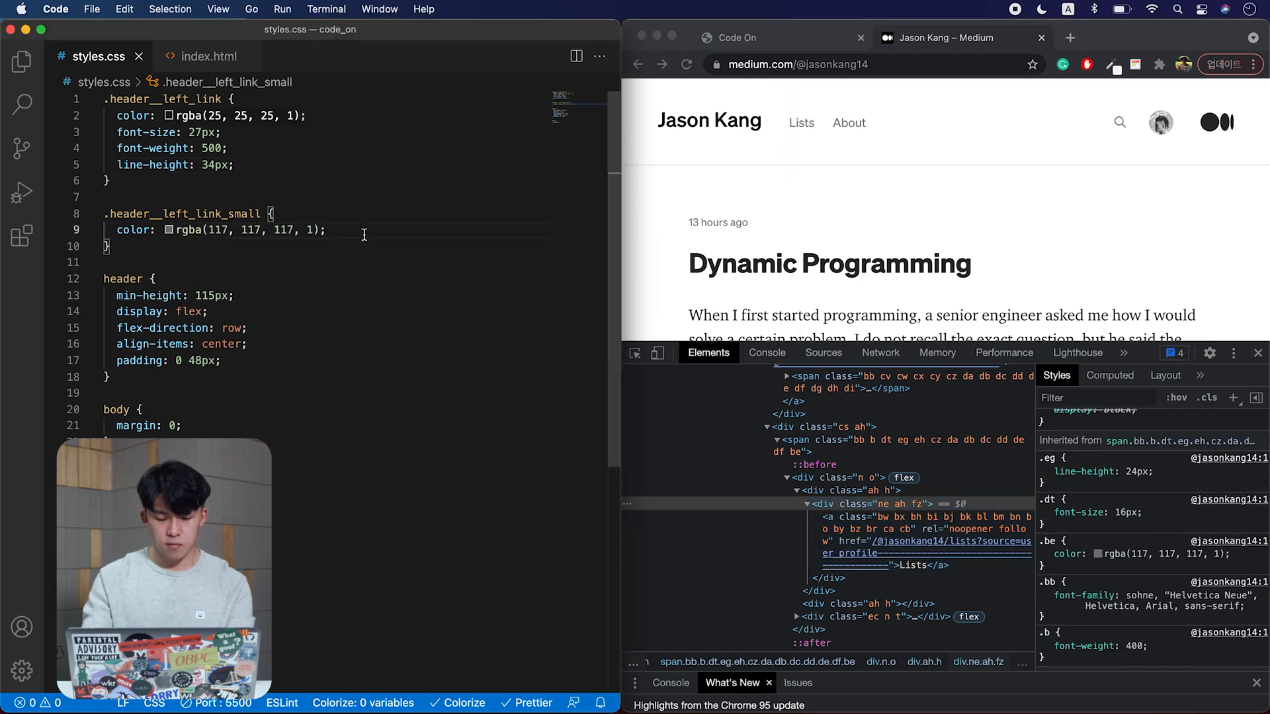
- Set .header__left_link_small to font-size 16px, weight 400, line-height 24px; add margin 0 12px to the name link
type("font-size:")
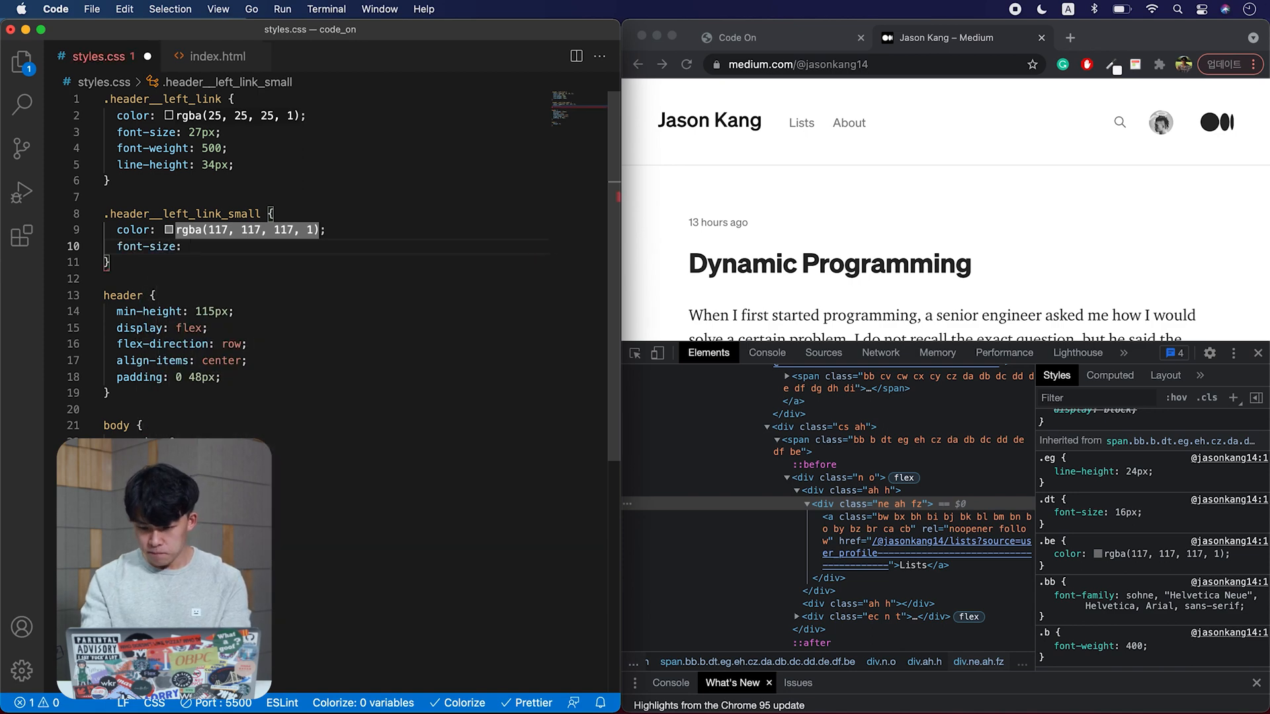
type("font-weight: 400;")
type("margin: 0 12px;")
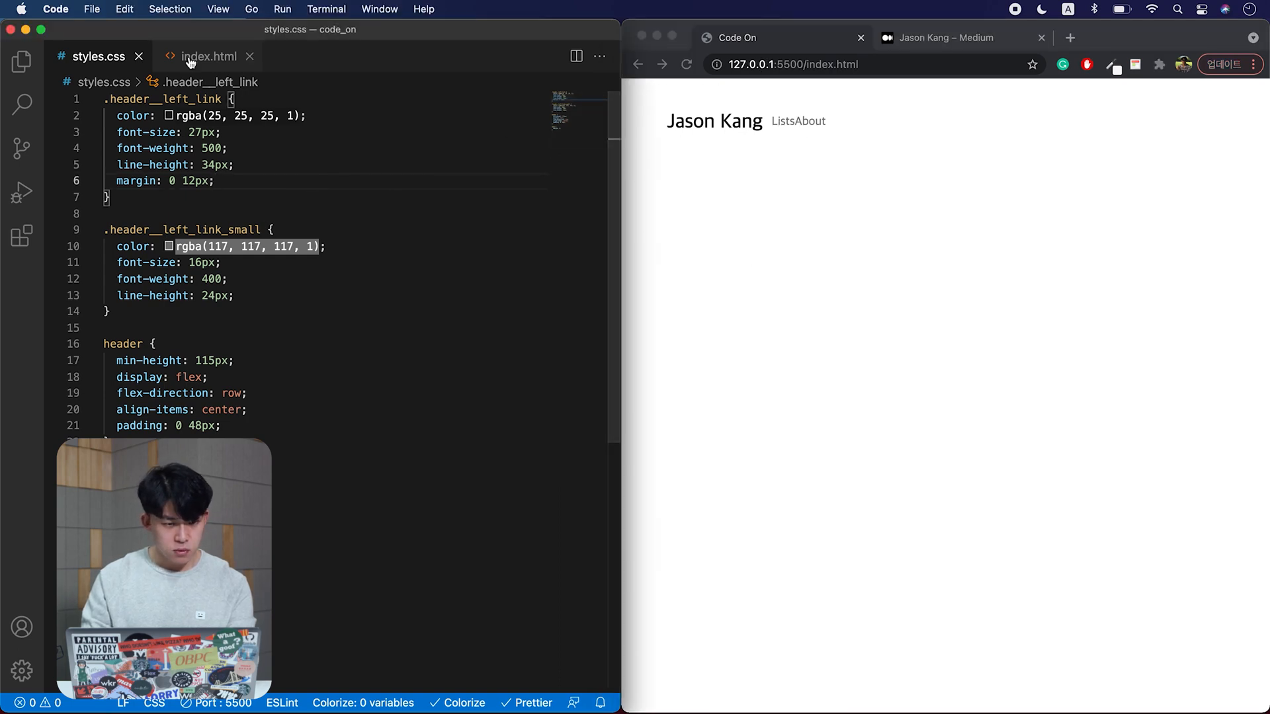
- Move margin 0 12px onto the small links and give the name link margin-right 24px
triple_click(161, 182)
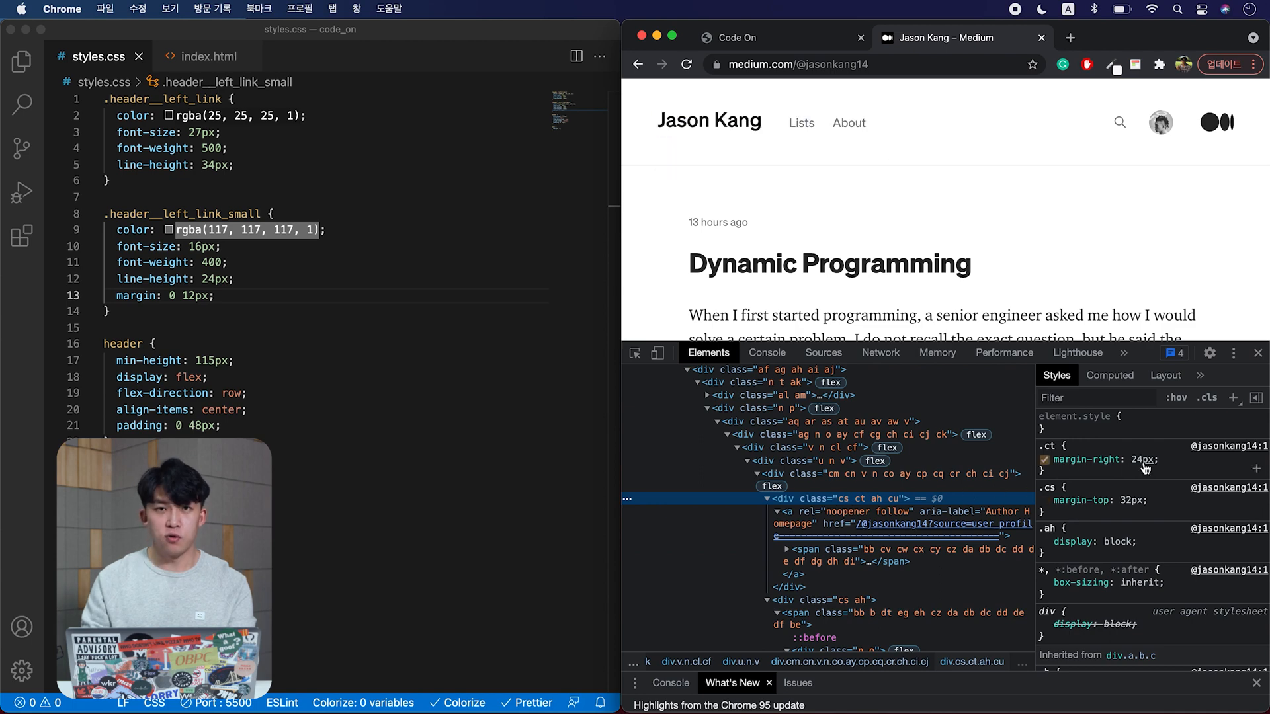
left_click(236, 164)
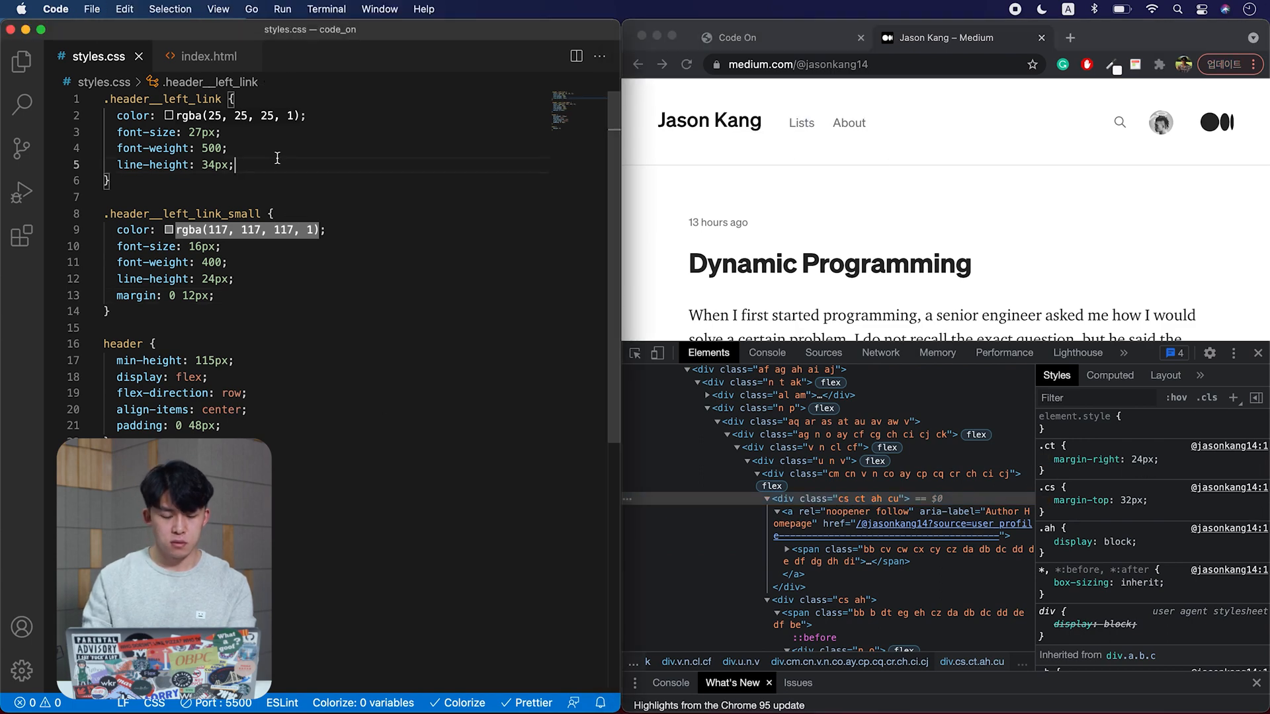
type("margin-right: 24px;")
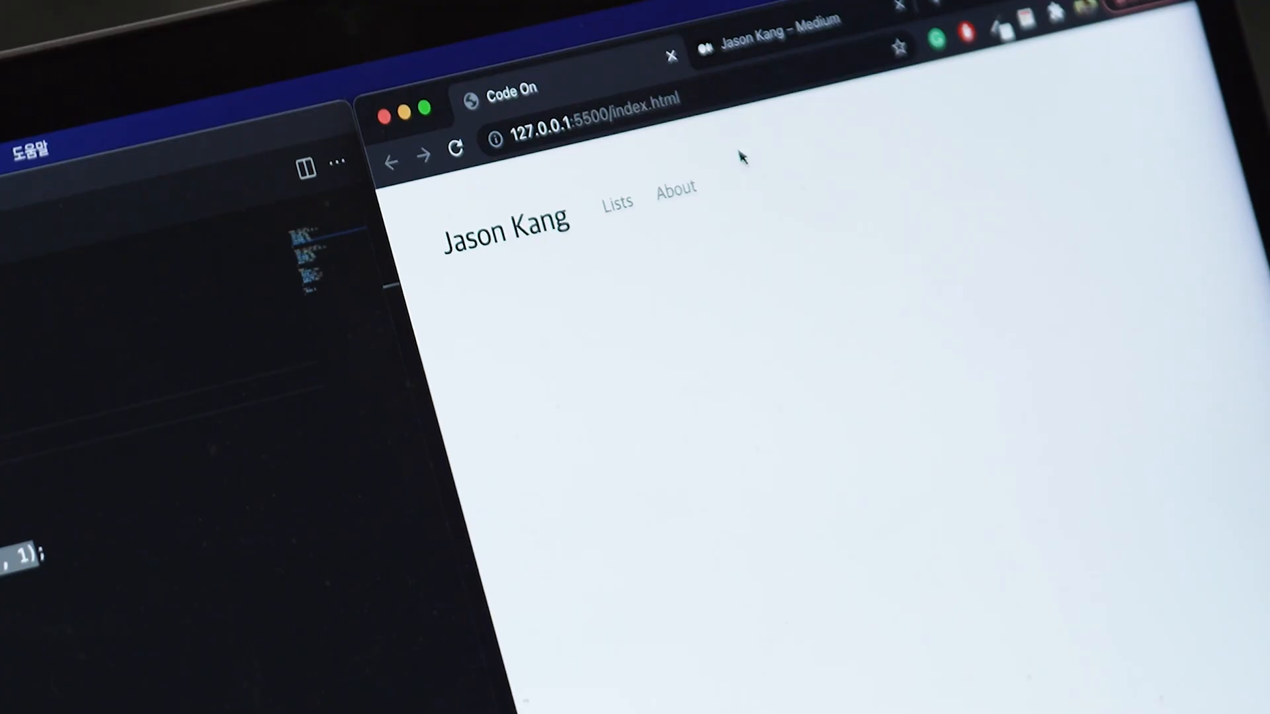
- Switch to the Medium profile tab to compare its header with the local preview
left_click(770, 44)
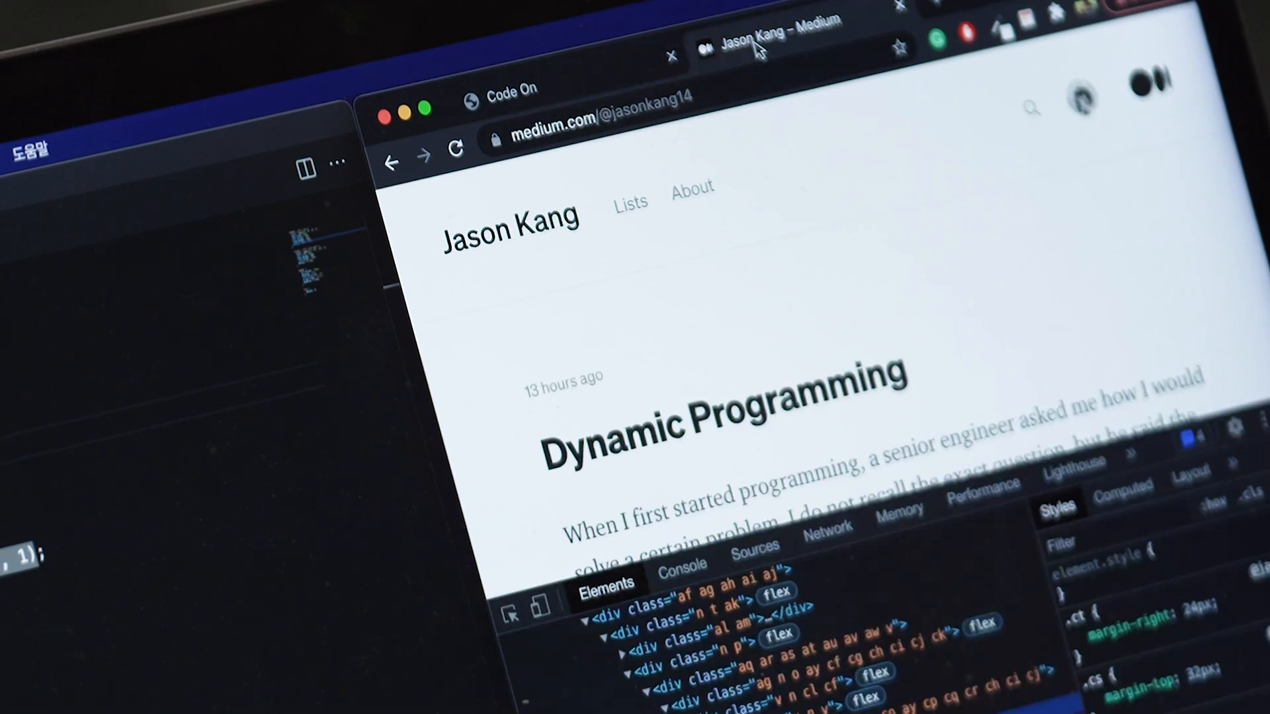